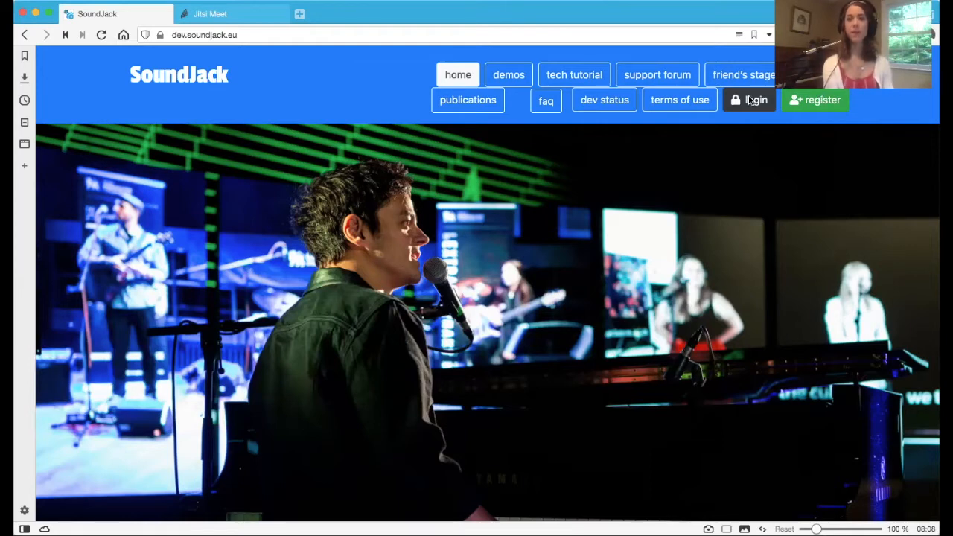
Step: Log in with the remembered SoundJack account and head to the download page
{"action": "left_click", "coordinate": [748, 100]}
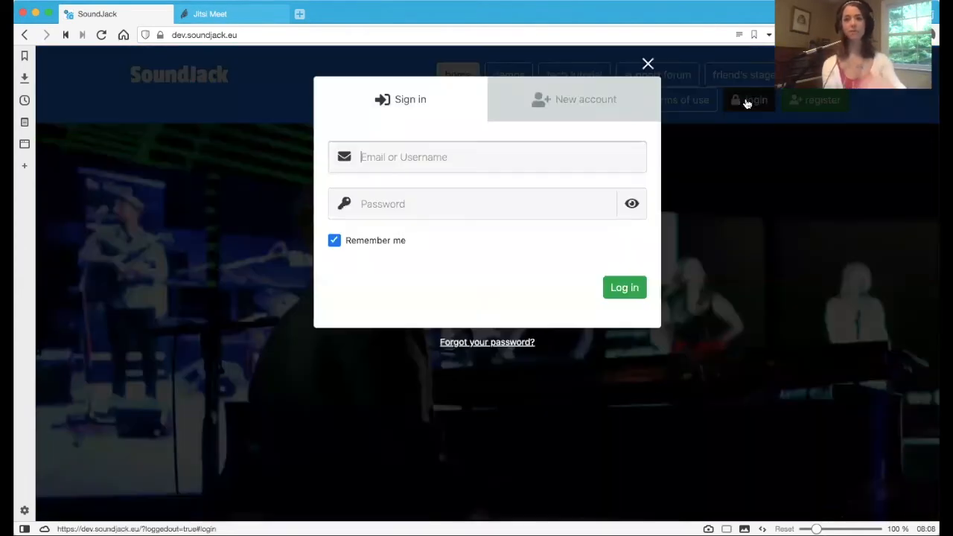
{"action": "left_click", "coordinate": [624, 286]}
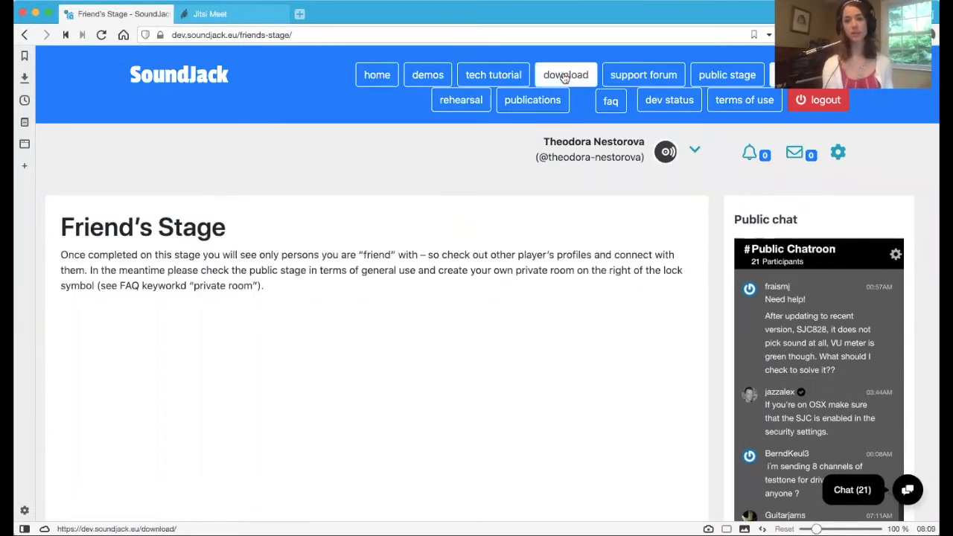
{"action": "left_click", "coordinate": [566, 74]}
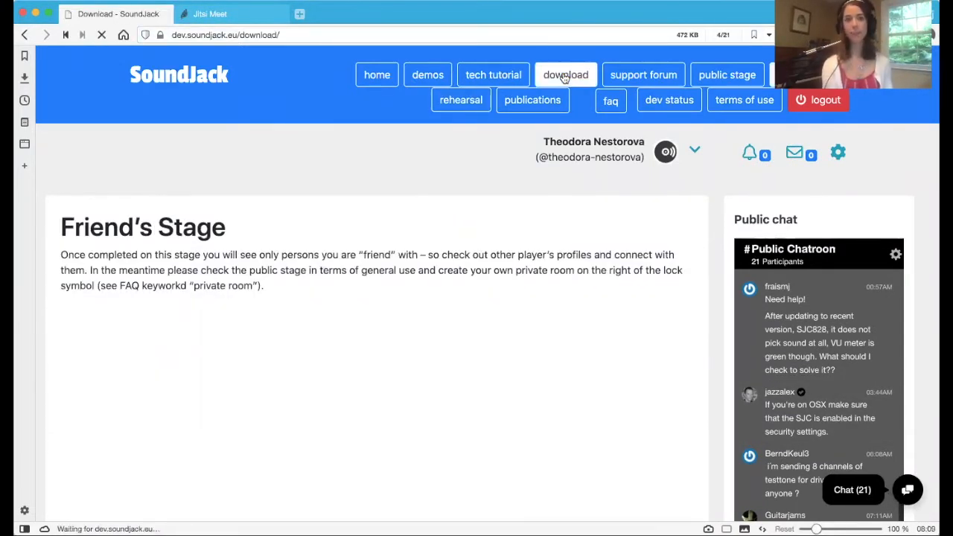
Step: Load the Download page listing the Mac, Linux and Windows application versions
{"action": "left_click", "coordinate": [566, 74]}
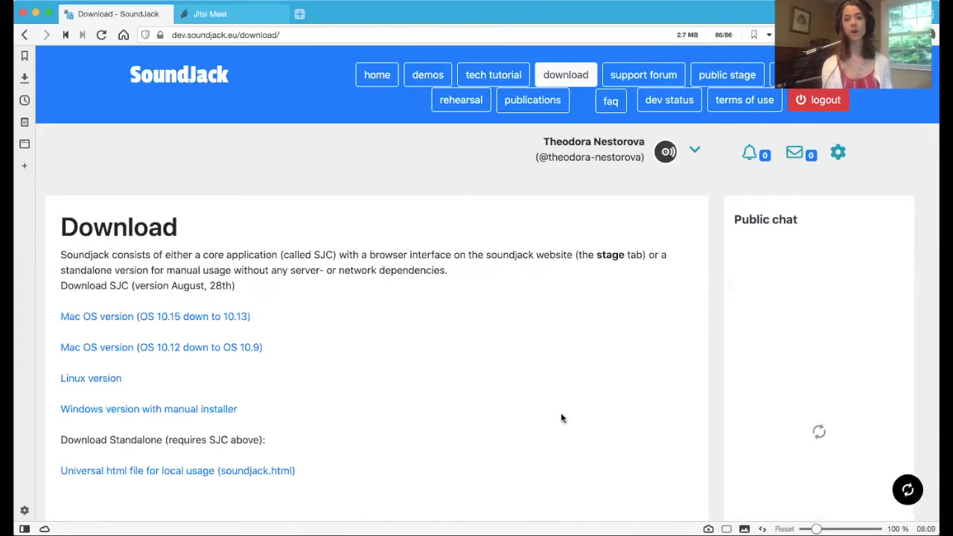
{"action": "left_click", "coordinate": [908, 490]}
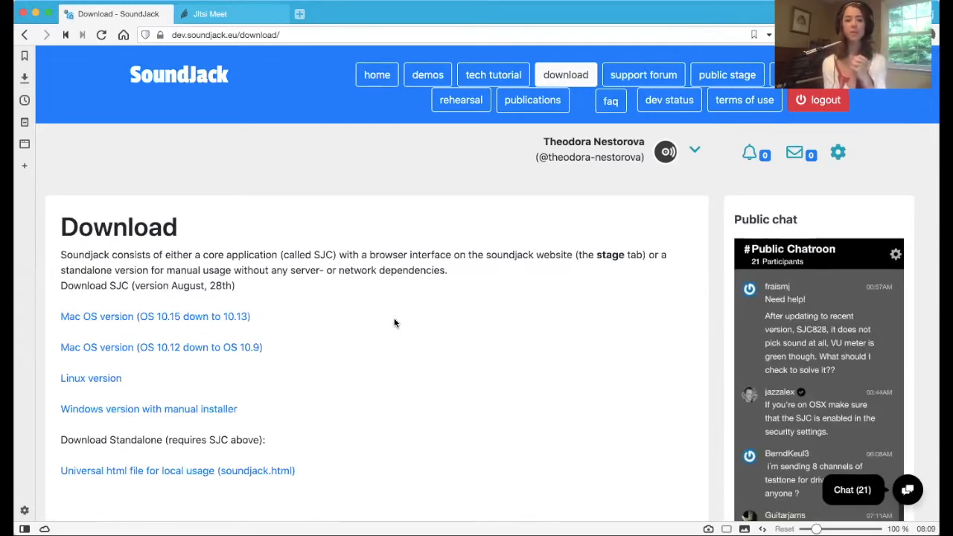
{"action": "mouse_move", "coordinate": [216, 467]}
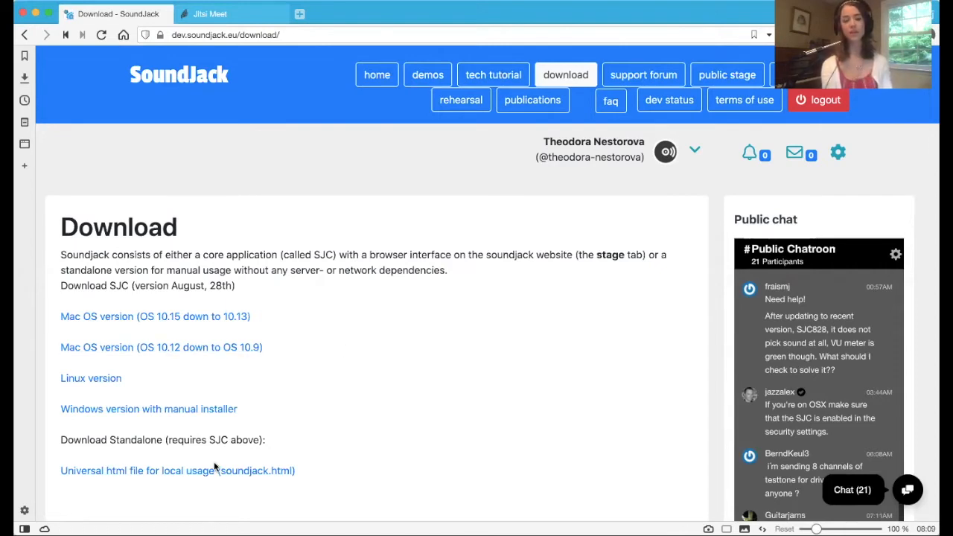
{"action": "mouse_move", "coordinate": [363, 363]}
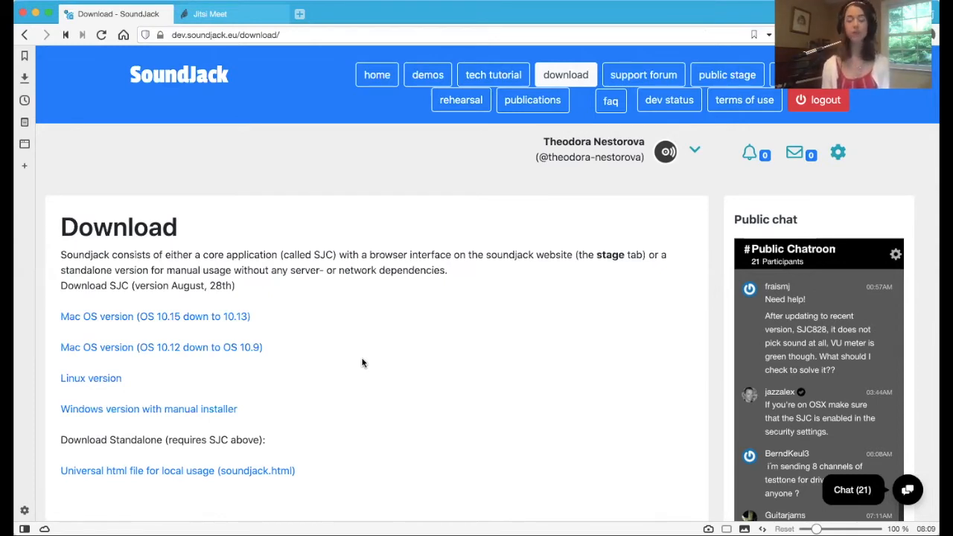
{"action": "mouse_move", "coordinate": [305, 297]}
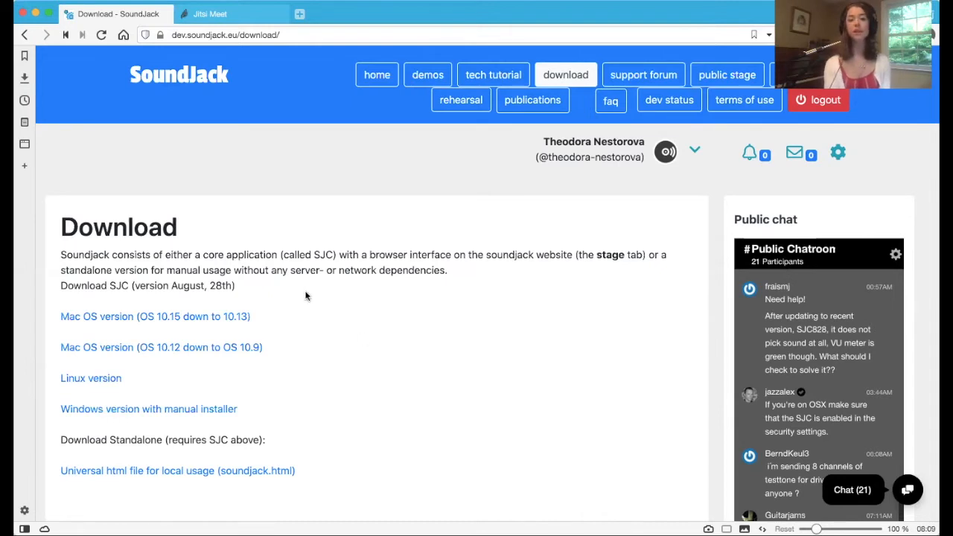
{"action": "mouse_move", "coordinate": [245, 312]}
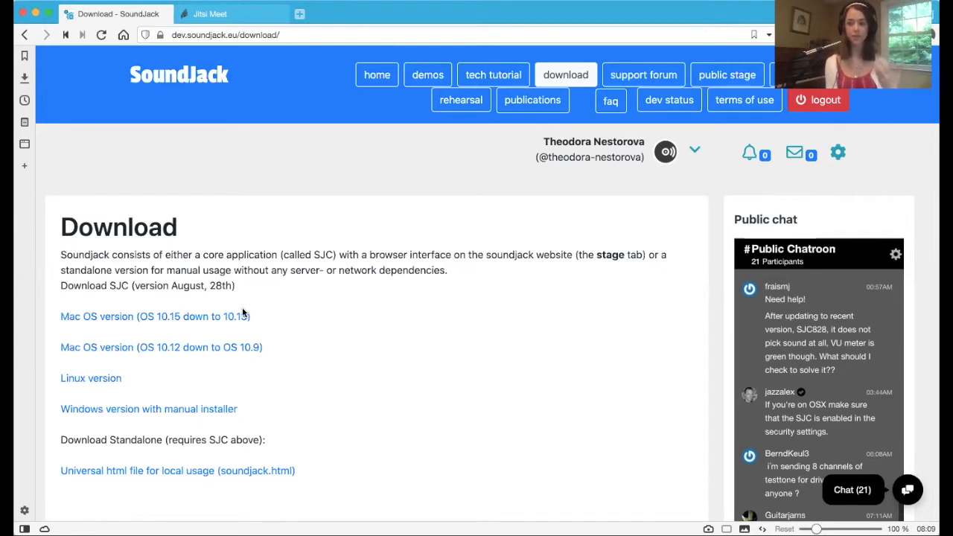
{"action": "mouse_move", "coordinate": [426, 346]}
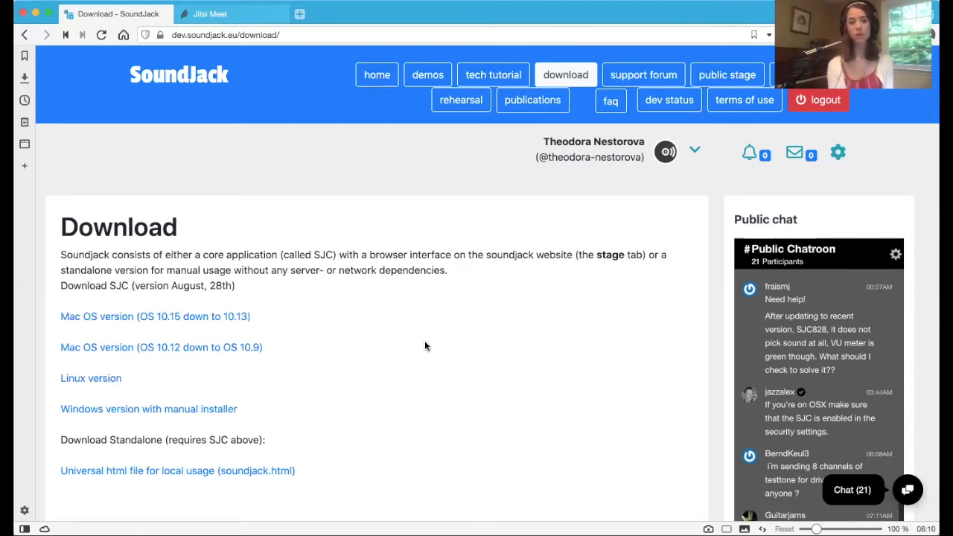
{"action": "left_click", "coordinate": [12, 6]}
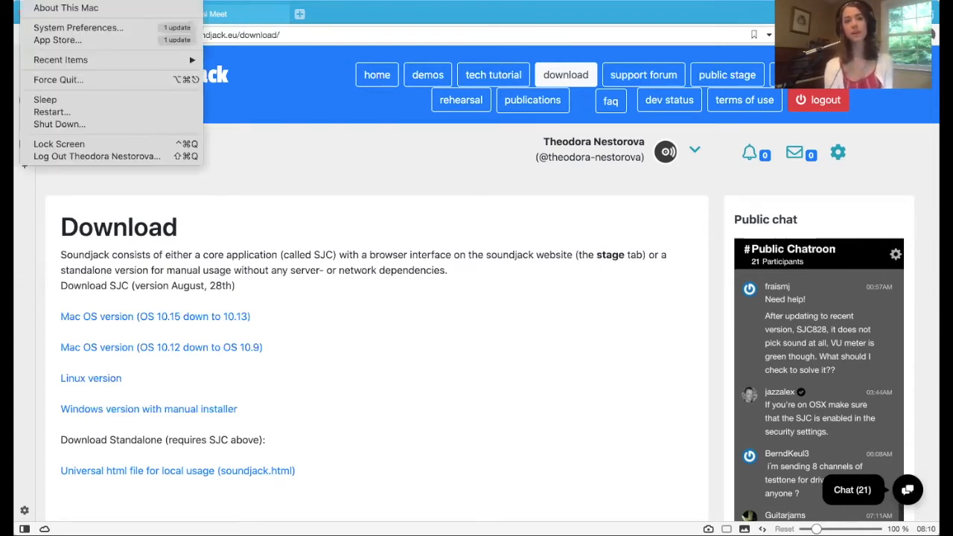
{"action": "mouse_move", "coordinate": [78, 27]}
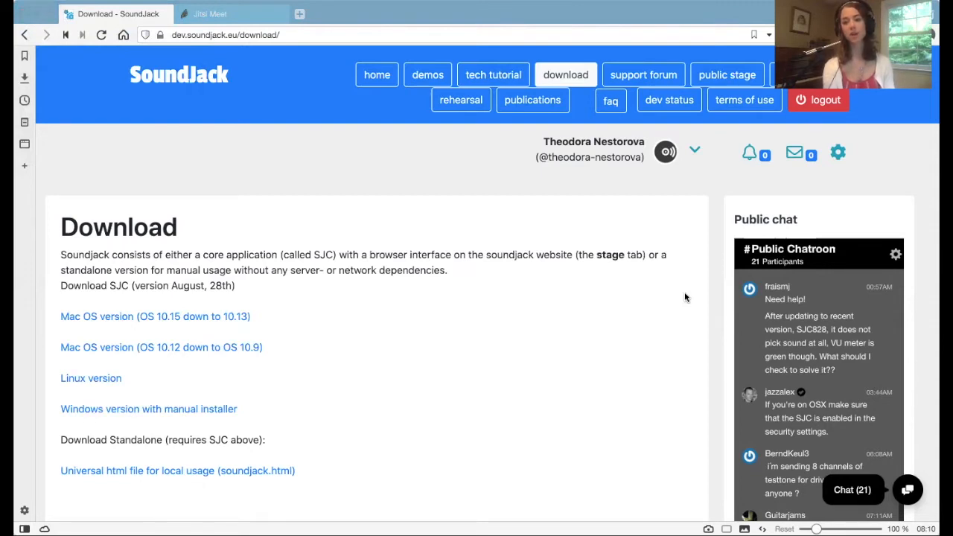
{"action": "mouse_move", "coordinate": [308, 448]}
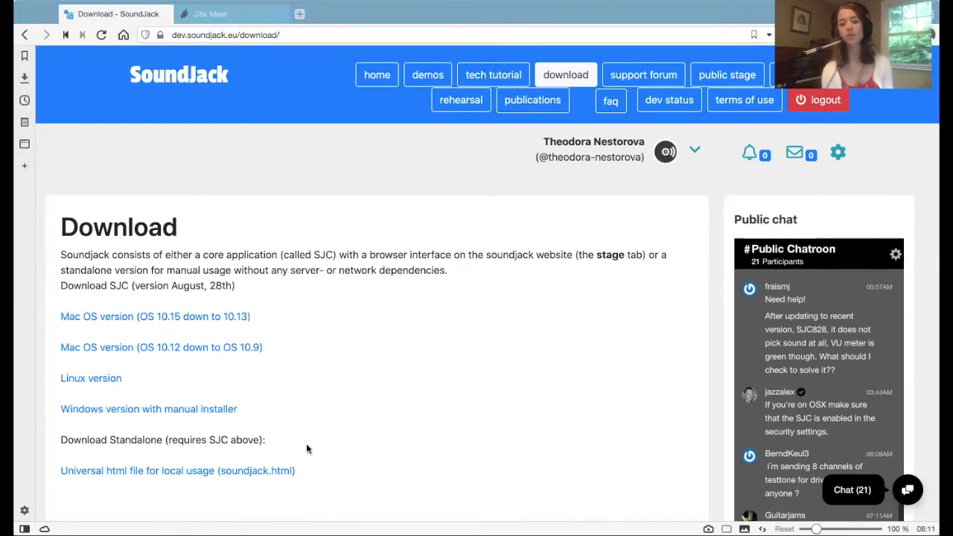
{"action": "mouse_move", "coordinate": [640, 314]}
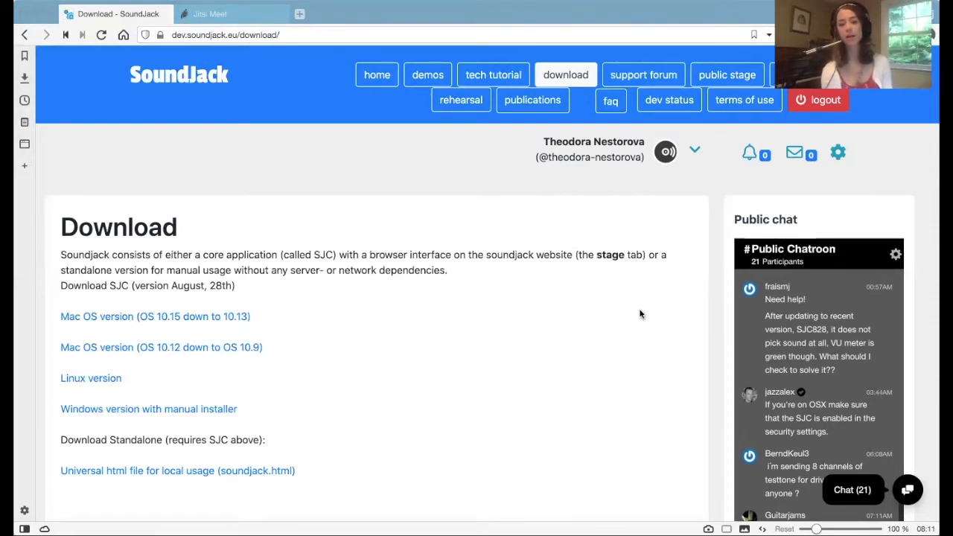
{"action": "mouse_move", "coordinate": [571, 326]}
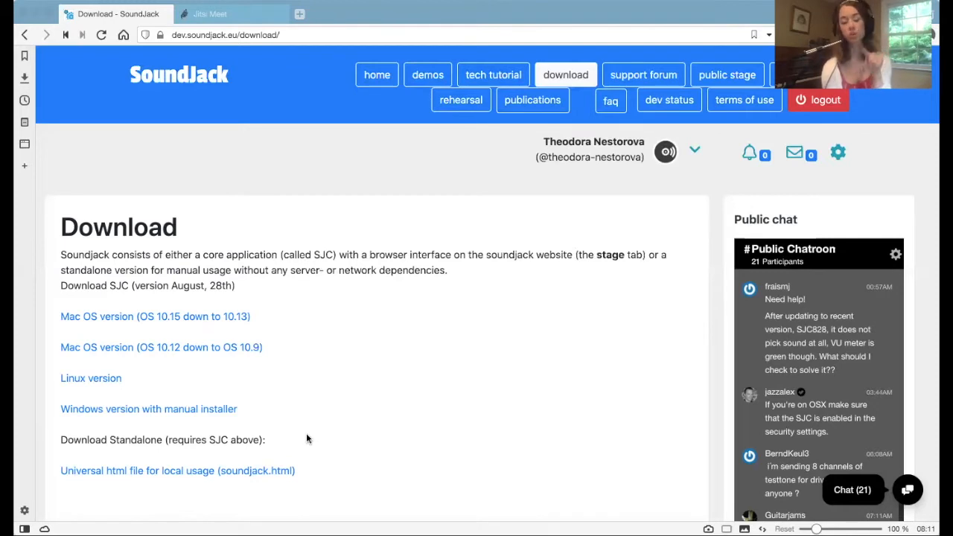
{"action": "mouse_move", "coordinate": [286, 116]}
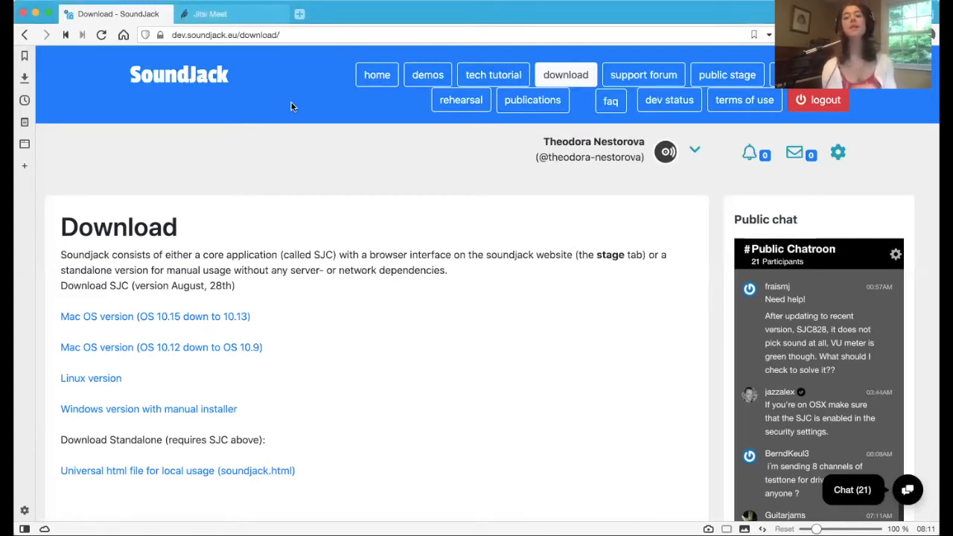
{"action": "mouse_move", "coordinate": [292, 105]}
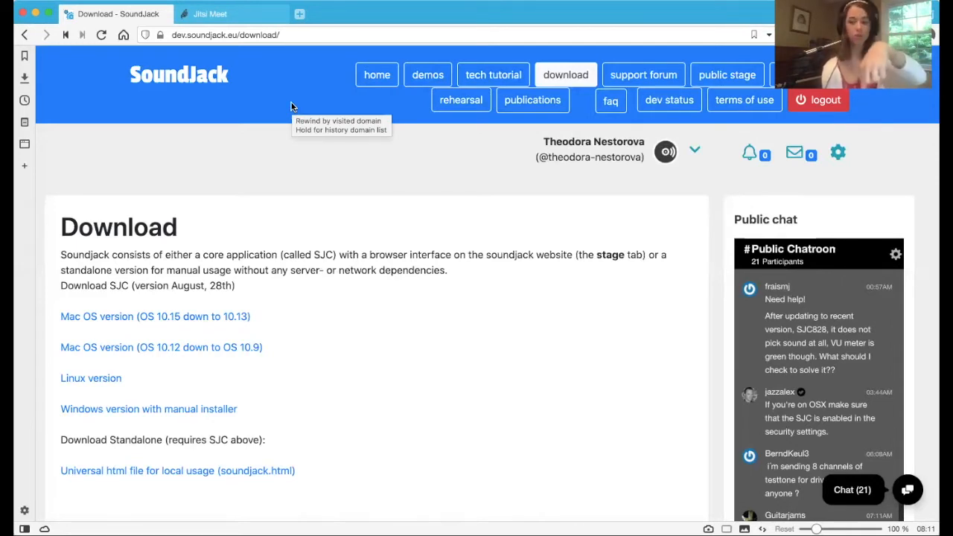
{"action": "mouse_move", "coordinate": [310, 322]}
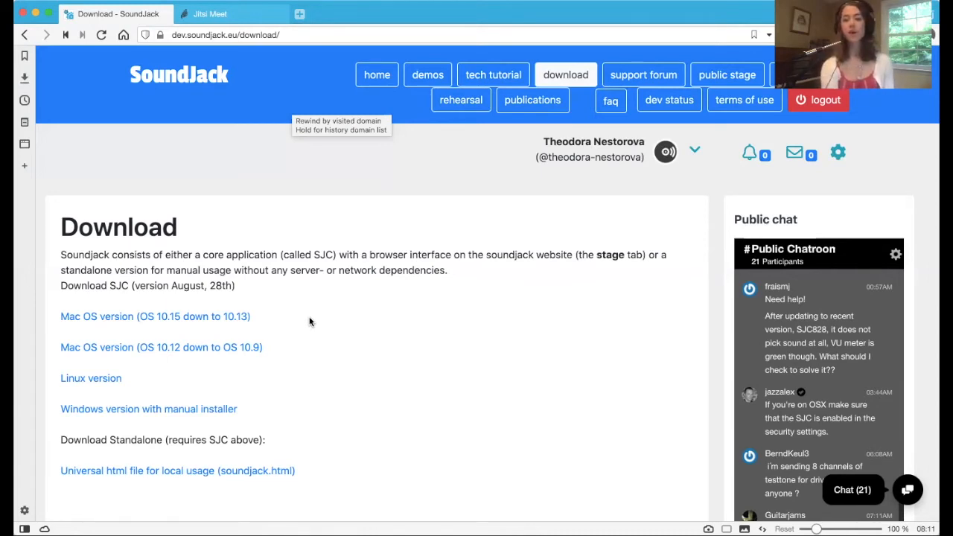
{"action": "mouse_move", "coordinate": [310, 322]}
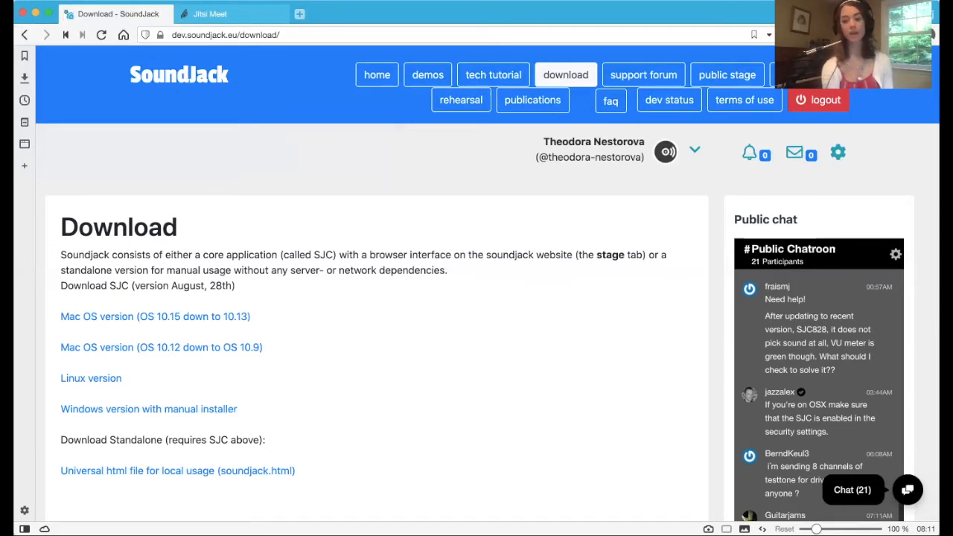
{"action": "mouse_move", "coordinate": [525, 396]}
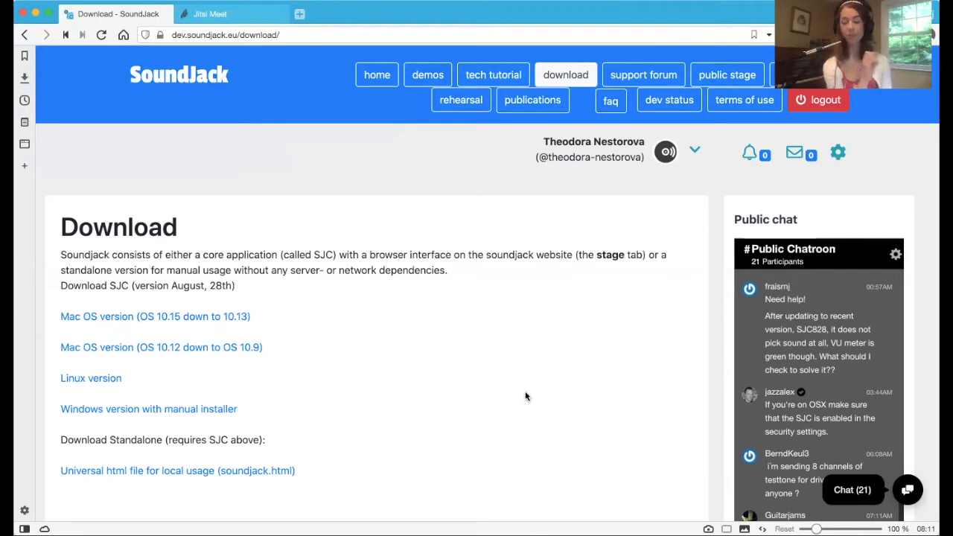
{"action": "mouse_move", "coordinate": [781, 464]}
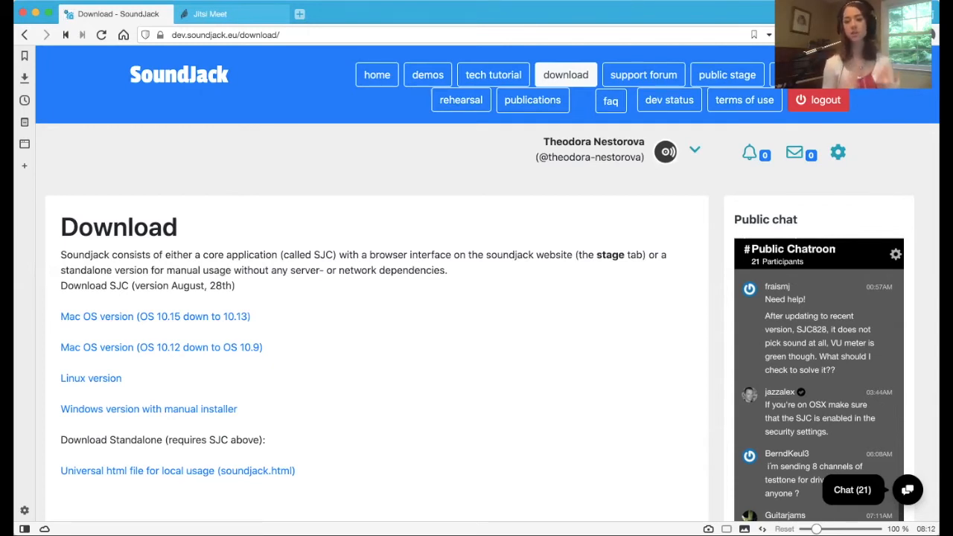
{"action": "left_click", "coordinate": [727, 75]}
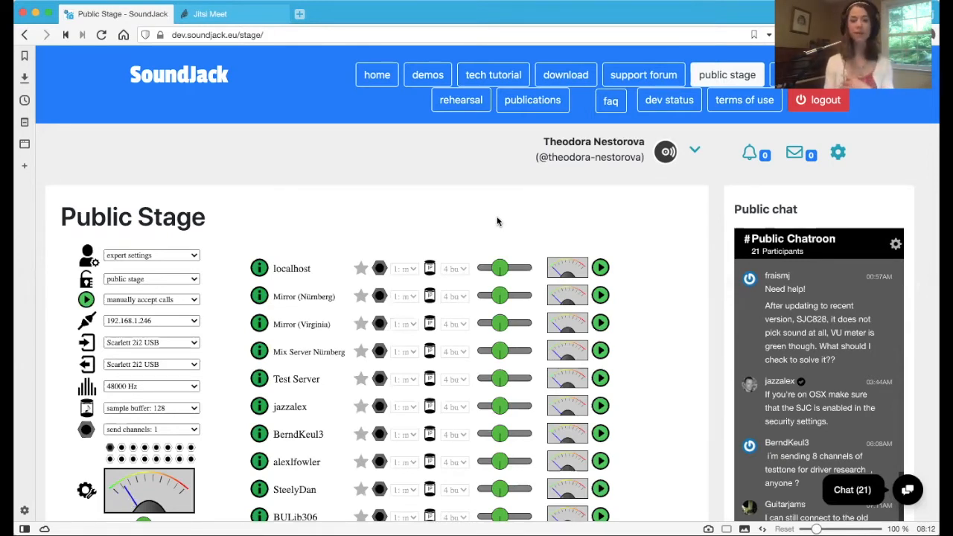
{"action": "left_click", "coordinate": [566, 74]}
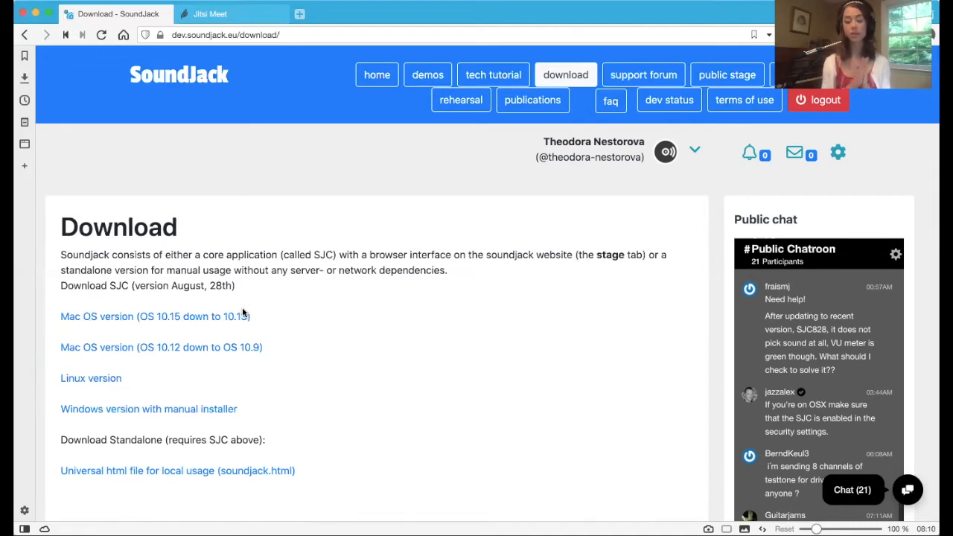
Step: Switch to the Public Stage page with its settings and server list
{"action": "left_click", "coordinate": [726, 74]}
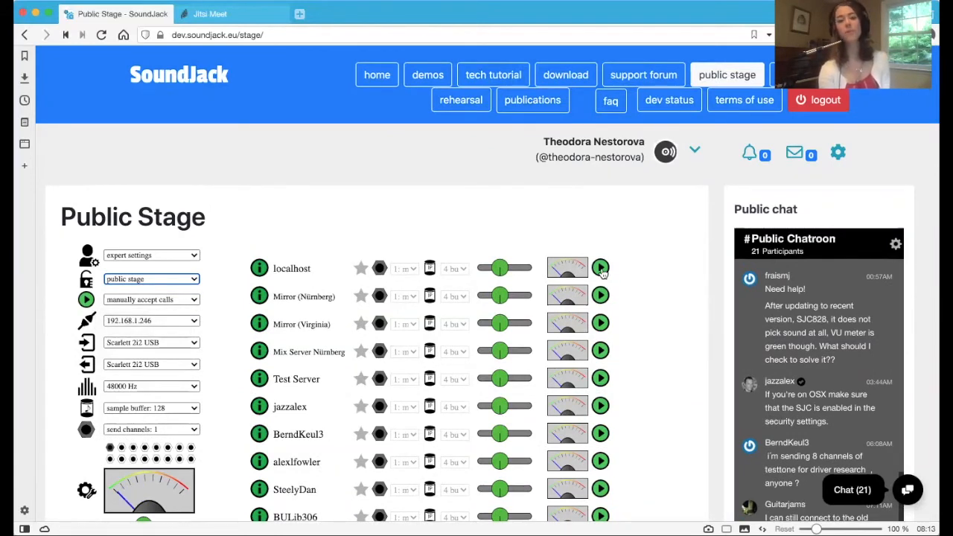
{"action": "mouse_move", "coordinate": [230, 348]}
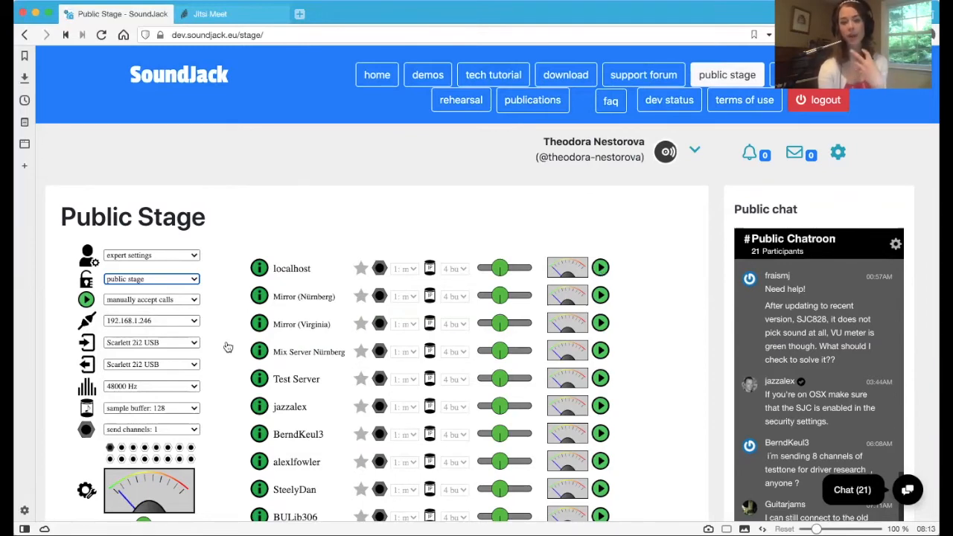
{"action": "scroll", "scroll_direction": "down", "scroll_amount": 3}
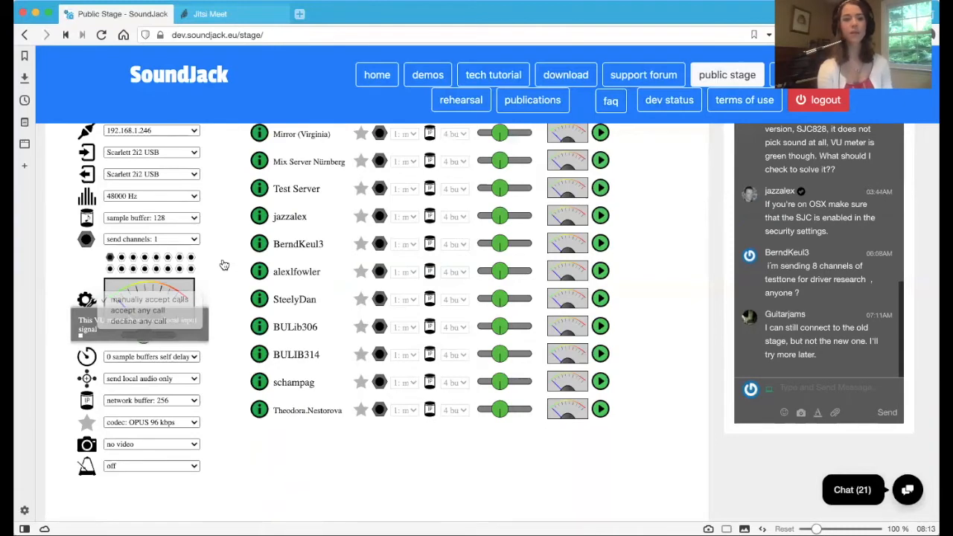
{"action": "scroll", "scroll_direction": "up", "scroll_amount": 3}
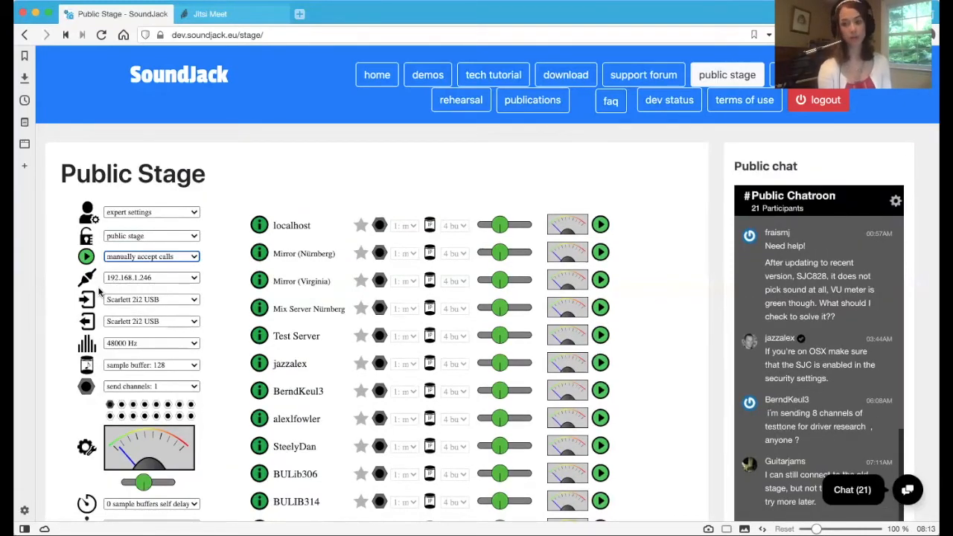
{"action": "mouse_move", "coordinate": [87, 321]}
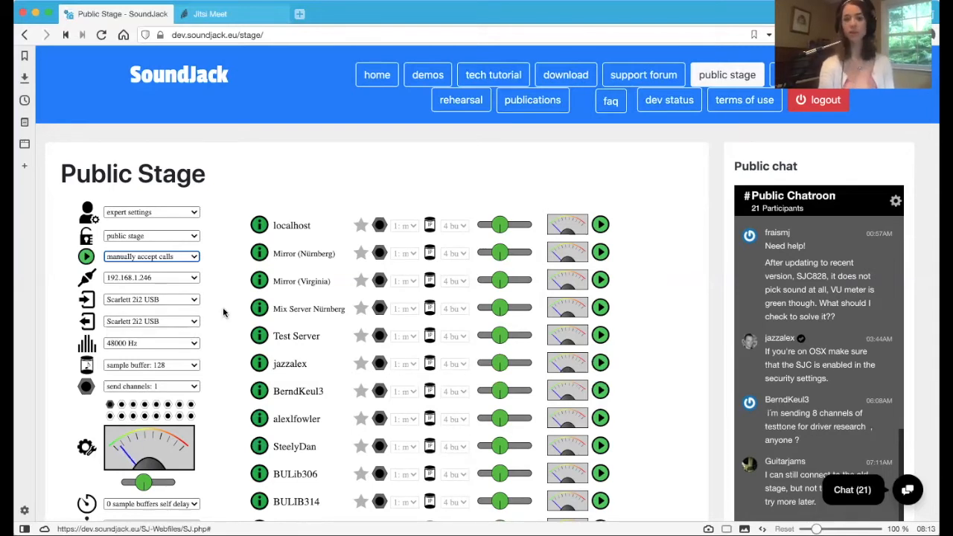
{"action": "mouse_move", "coordinate": [217, 322]}
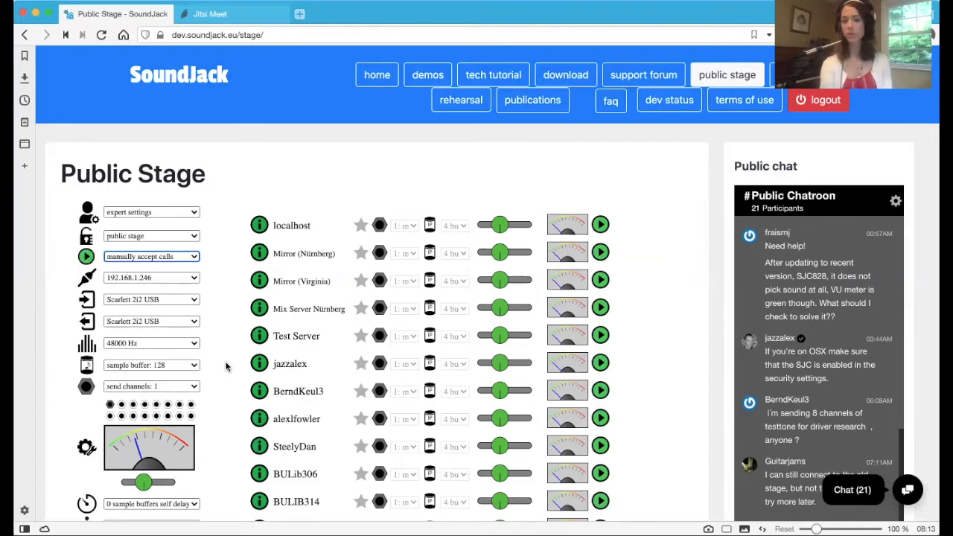
{"action": "scroll", "scroll_direction": "down", "scroll_amount": 3}
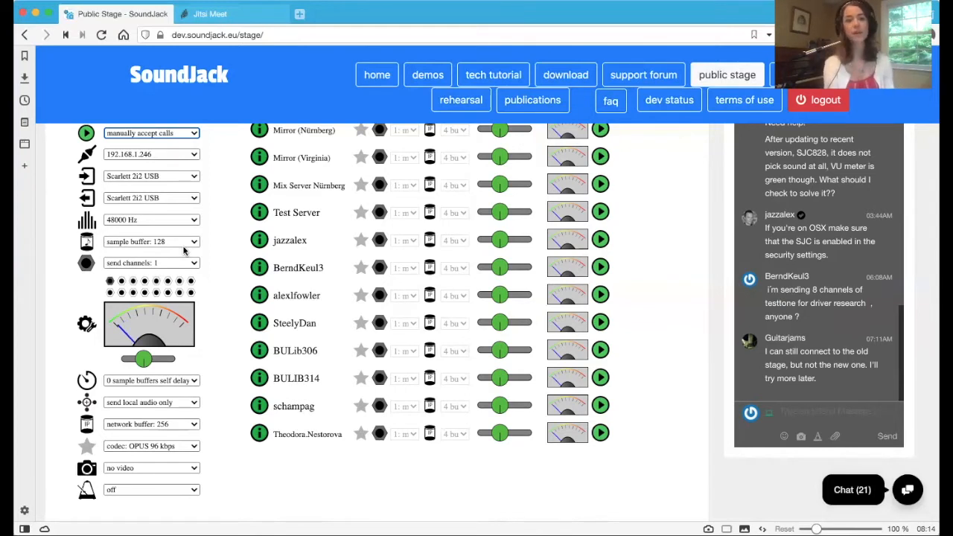
{"action": "left_click", "coordinate": [152, 241]}
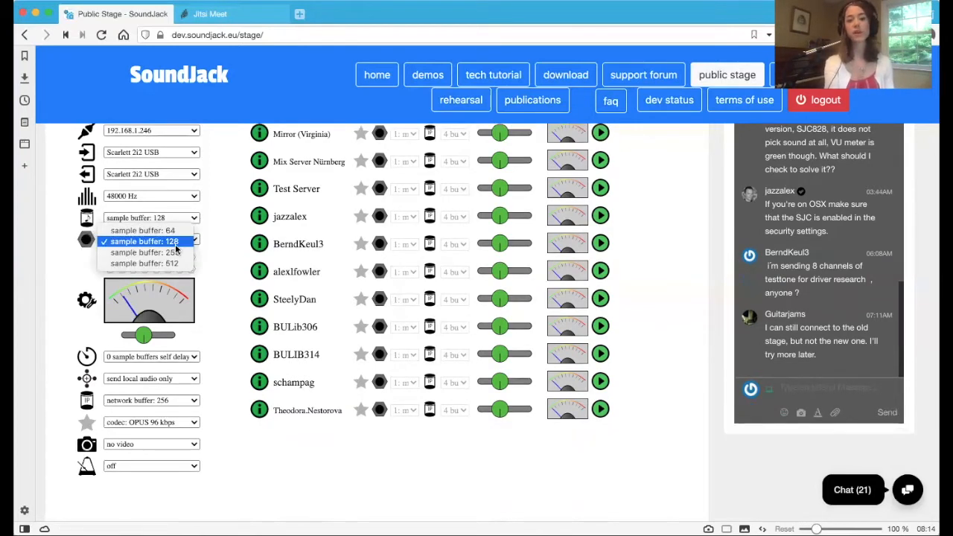
{"action": "mouse_move", "coordinate": [143, 229]}
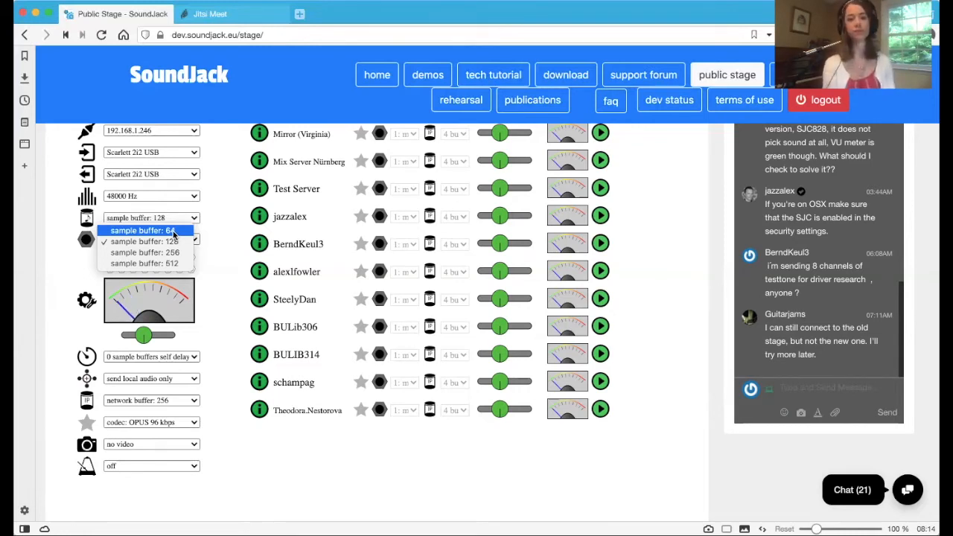
{"action": "left_click", "coordinate": [151, 241]}
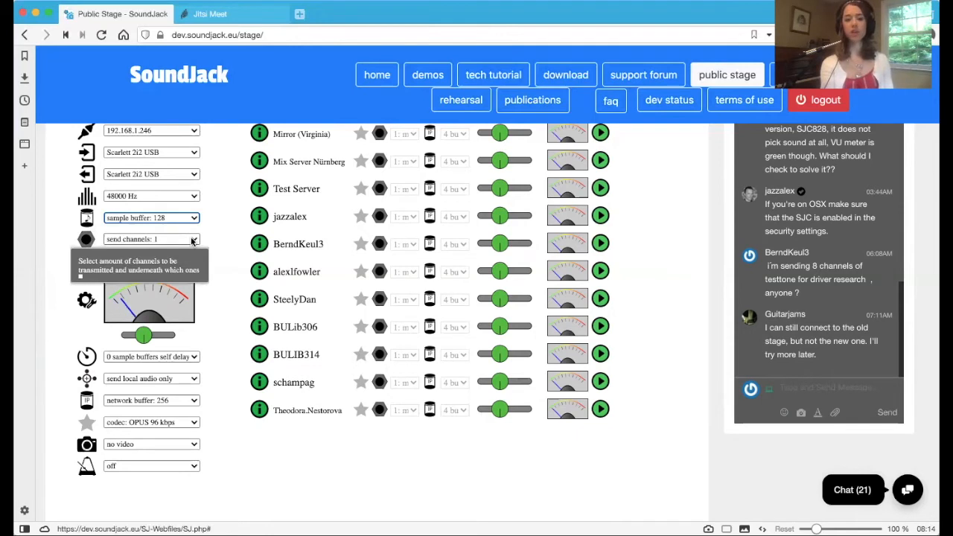
{"action": "mouse_move", "coordinate": [216, 245]}
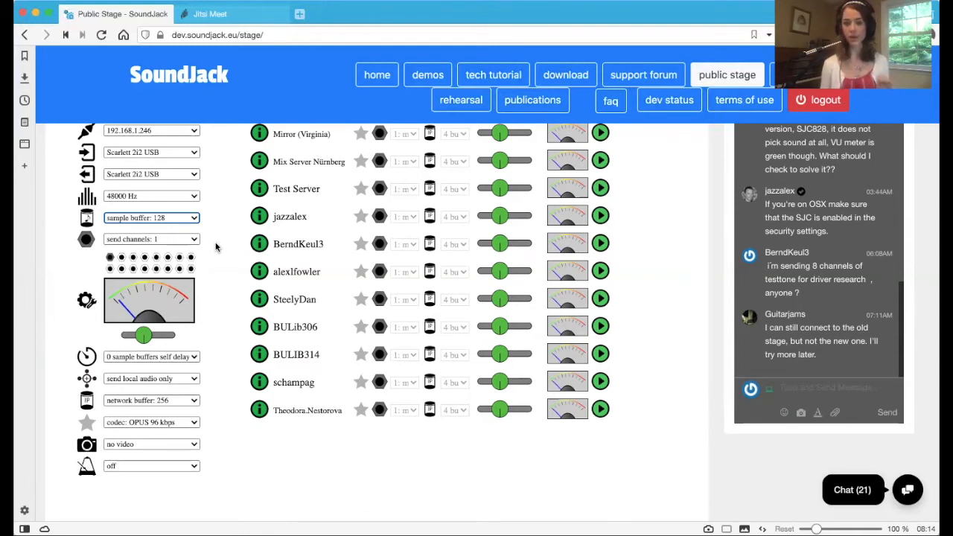
Step: Keep send channels at 1 and lower the local input level slightly
{"action": "left_click", "coordinate": [152, 238]}
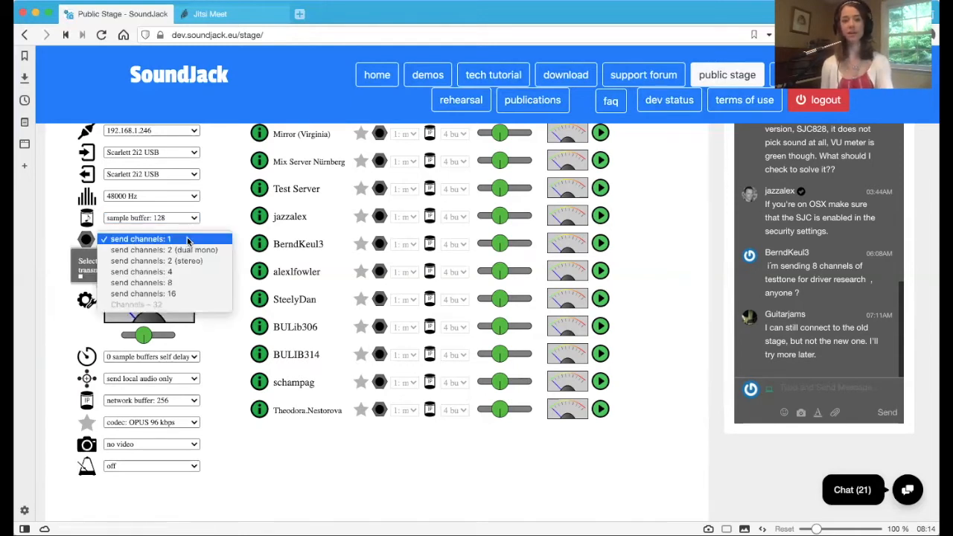
{"action": "left_click", "coordinate": [141, 238]}
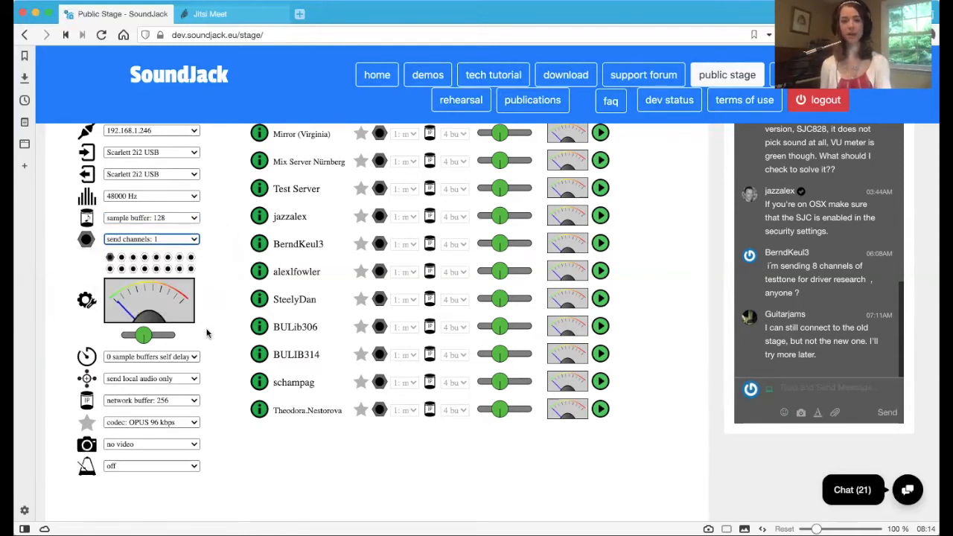
{"action": "mouse_move", "coordinate": [227, 316]}
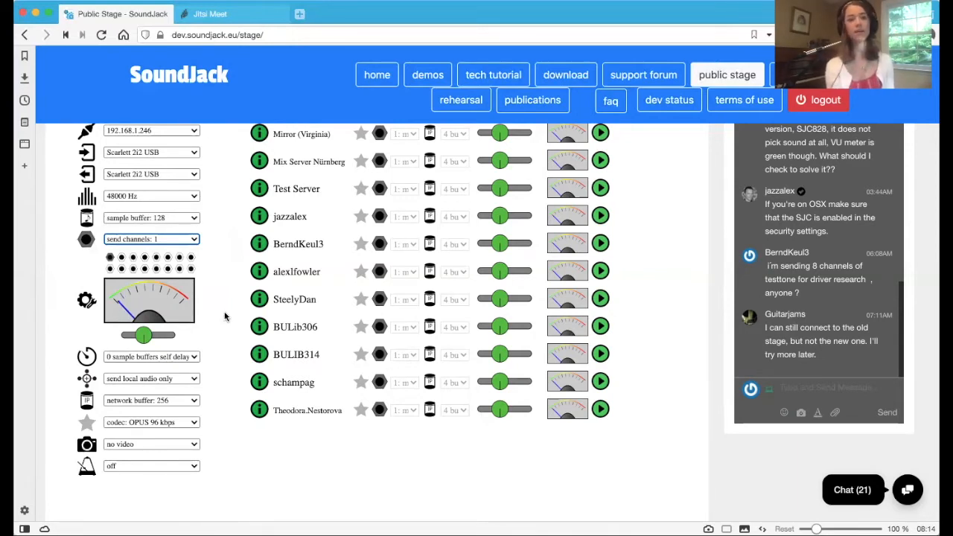
{"action": "mouse_move", "coordinate": [193, 358]}
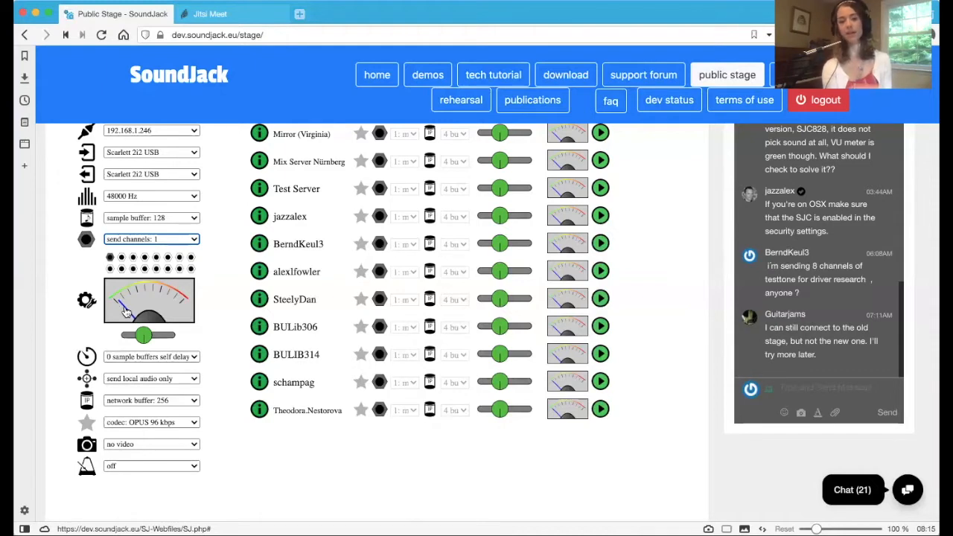
{"action": "mouse_move", "coordinate": [177, 340]}
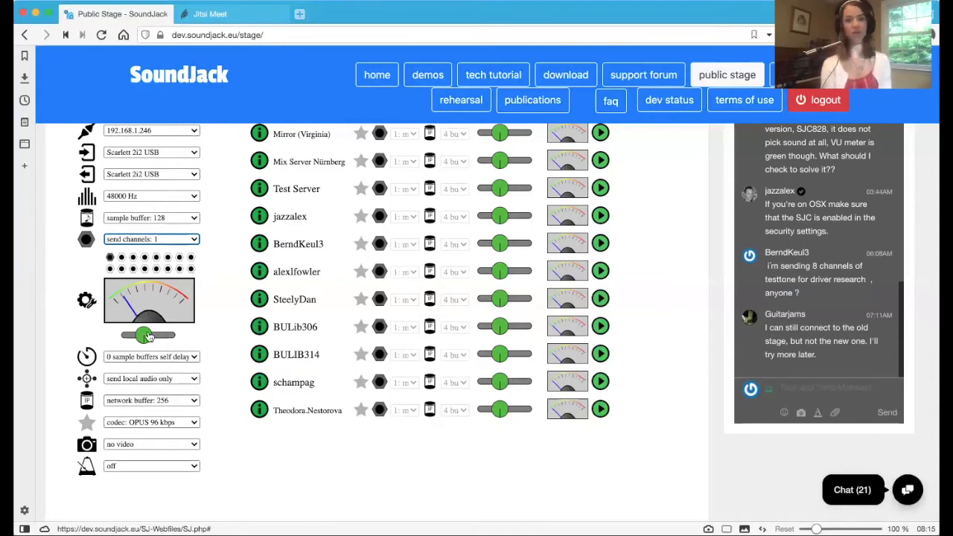
{"action": "left_click_drag", "start_coordinate": [148, 335], "coordinate": [125, 335]}
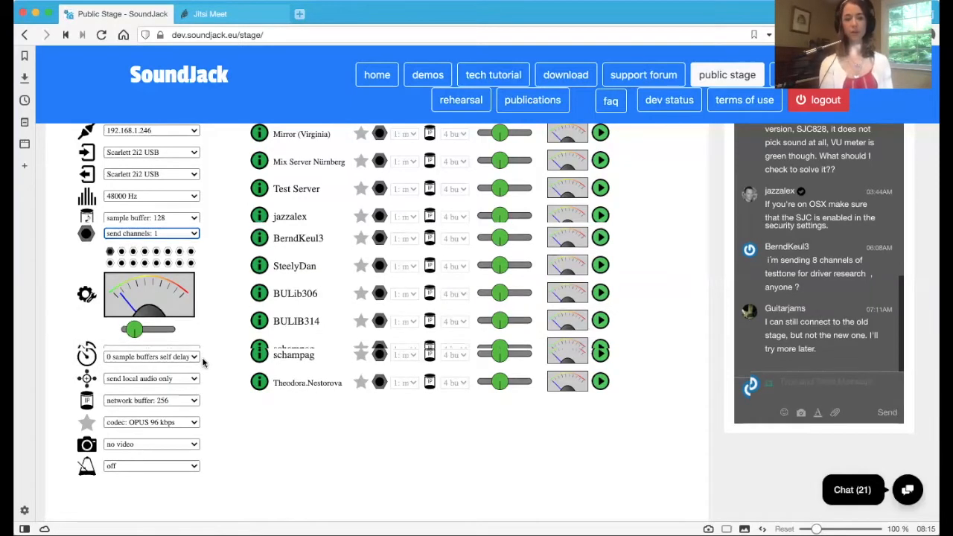
{"action": "scroll", "scroll_direction": "down", "scroll_amount": 3}
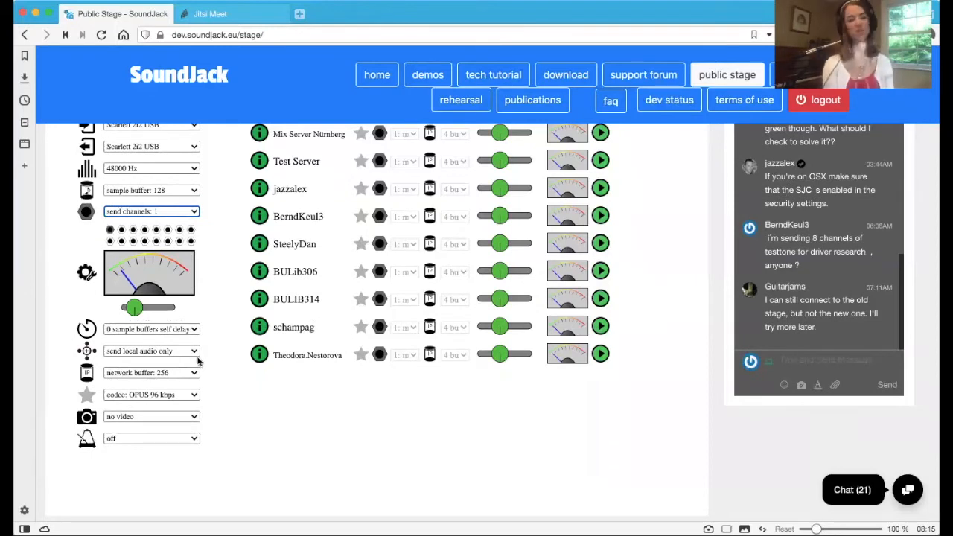
{"action": "mouse_move", "coordinate": [132, 308]}
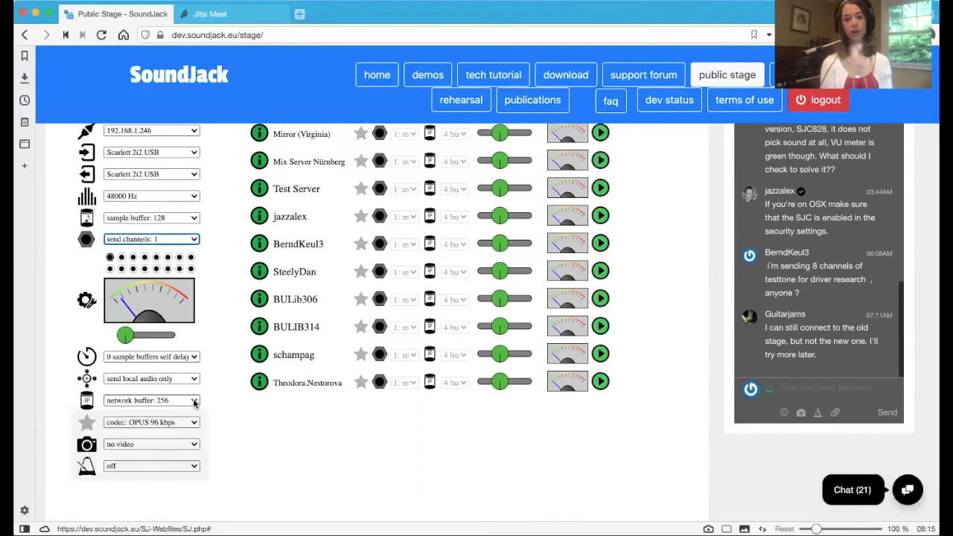
{"action": "mouse_move", "coordinate": [172, 401]}
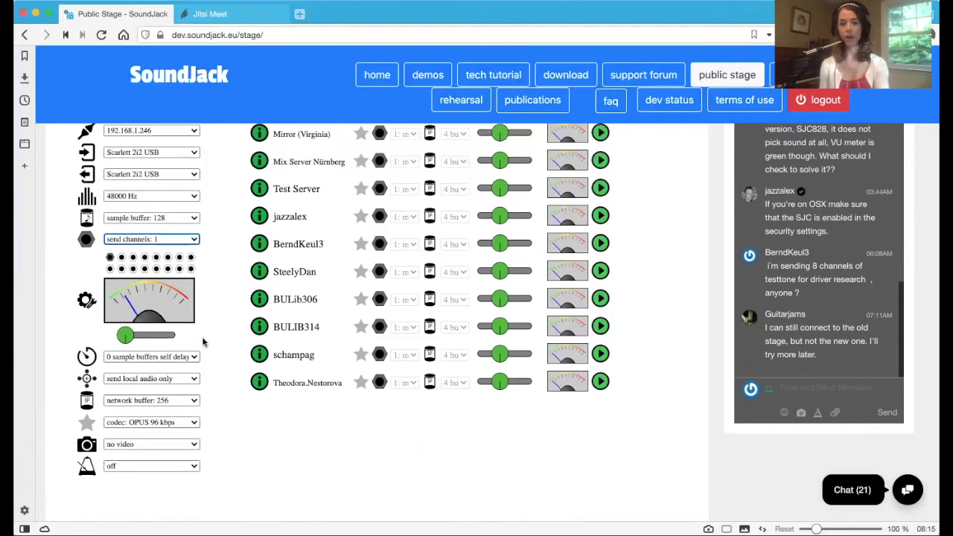
{"action": "mouse_move", "coordinate": [206, 419]}
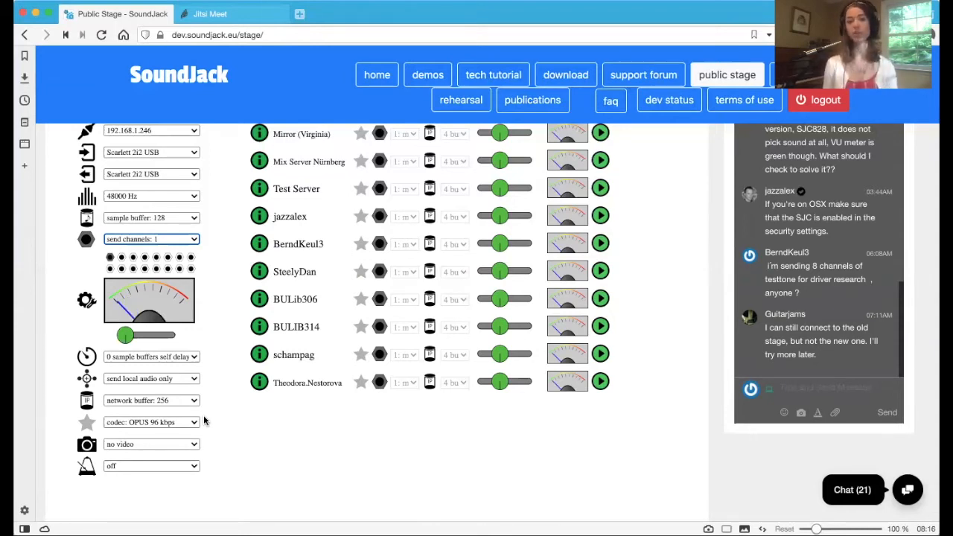
{"action": "mouse_move", "coordinate": [171, 217]}
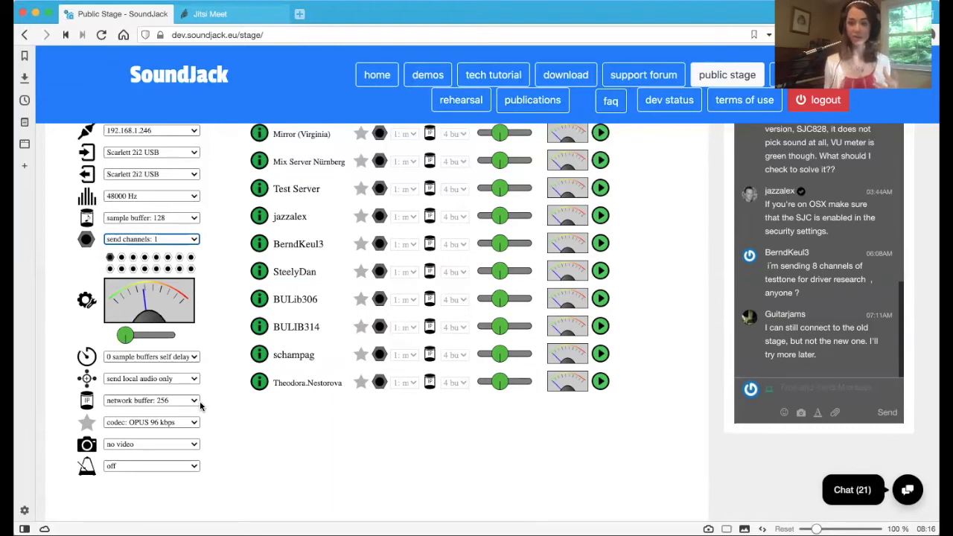
{"action": "mouse_move", "coordinate": [151, 423]}
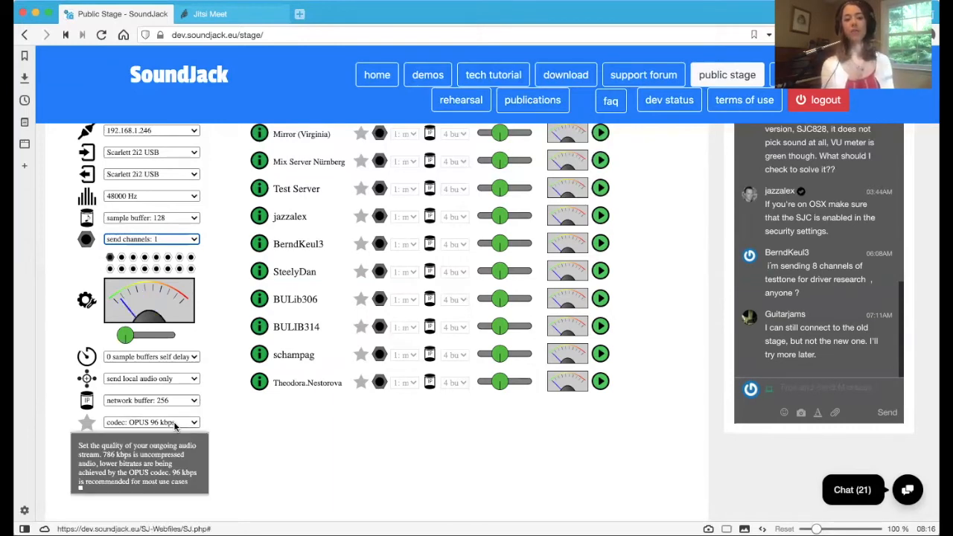
{"action": "mouse_move", "coordinate": [195, 423]}
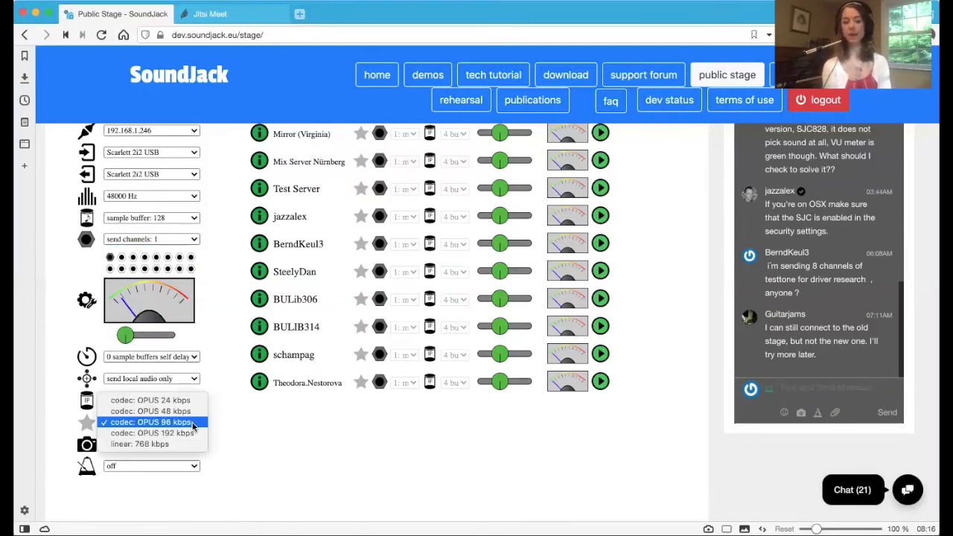
{"action": "mouse_move", "coordinate": [152, 432]}
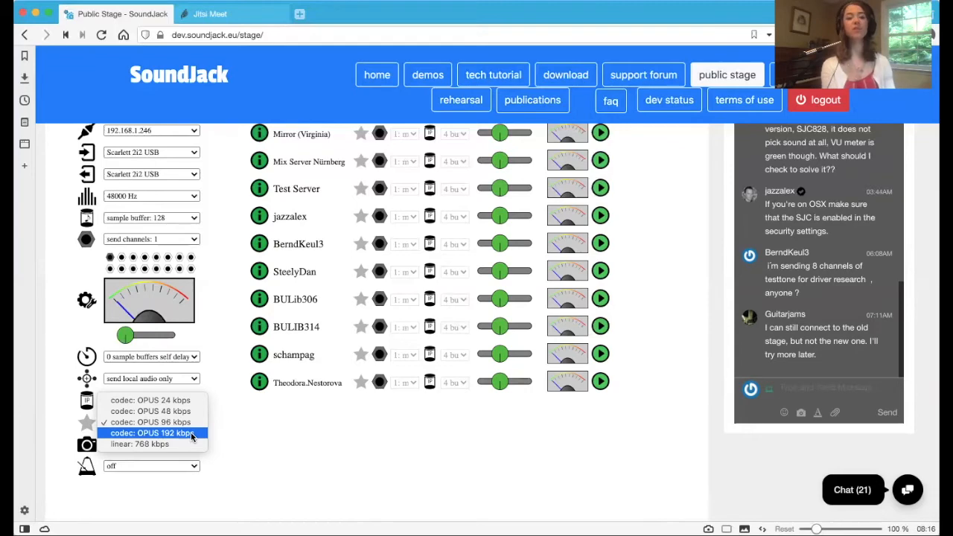
{"action": "left_click", "coordinate": [155, 432]}
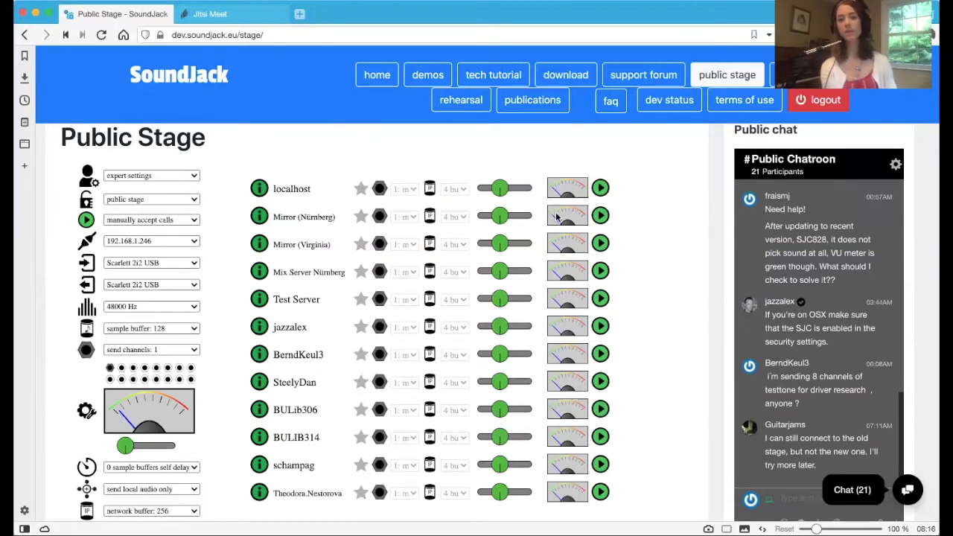
{"action": "mouse_move", "coordinate": [614, 190]}
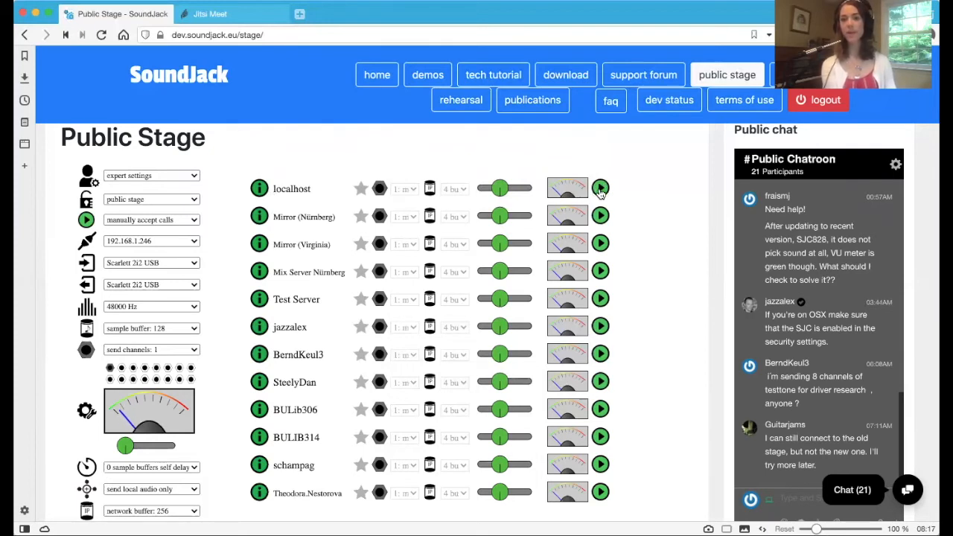
{"action": "mouse_move", "coordinate": [256, 178]}
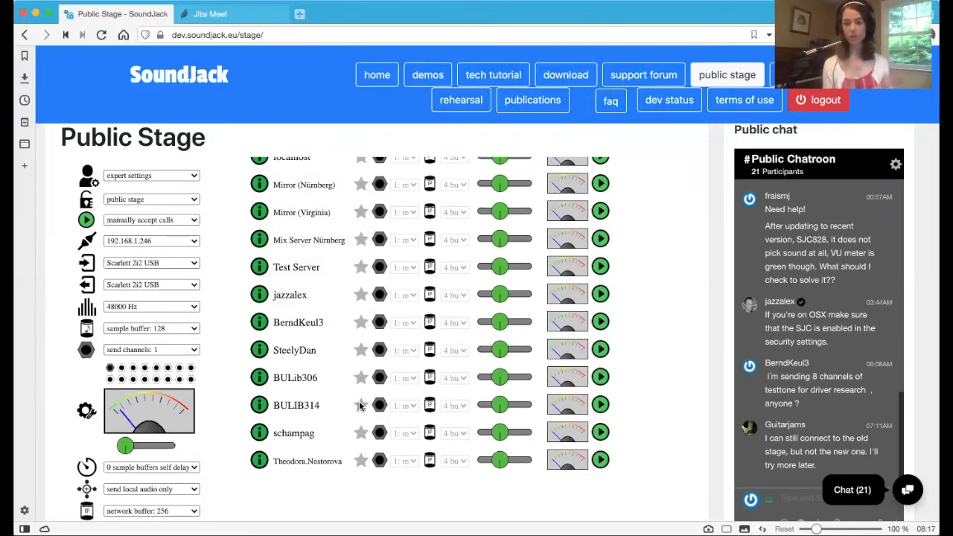
{"action": "scroll", "scroll_direction": "up", "scroll_amount": 3}
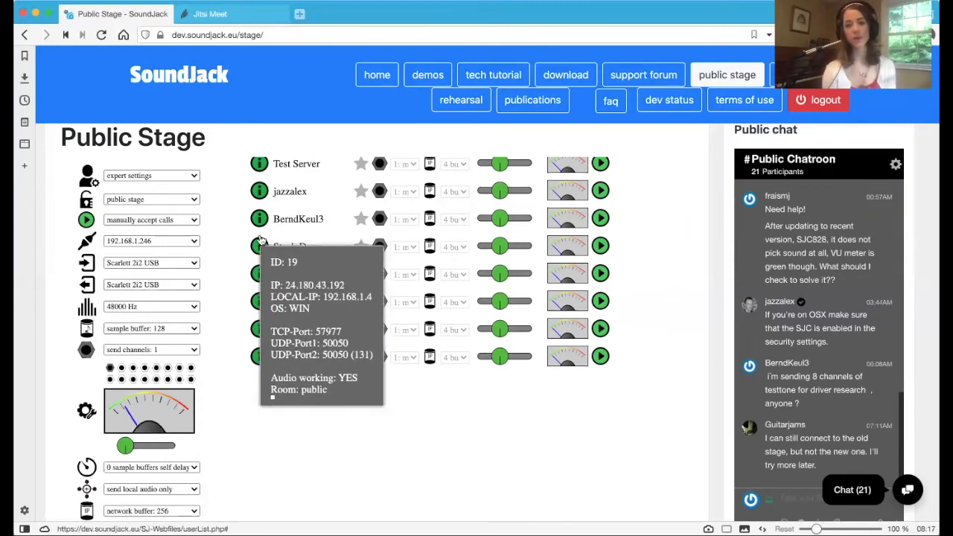
{"action": "mouse_move", "coordinate": [259, 217]}
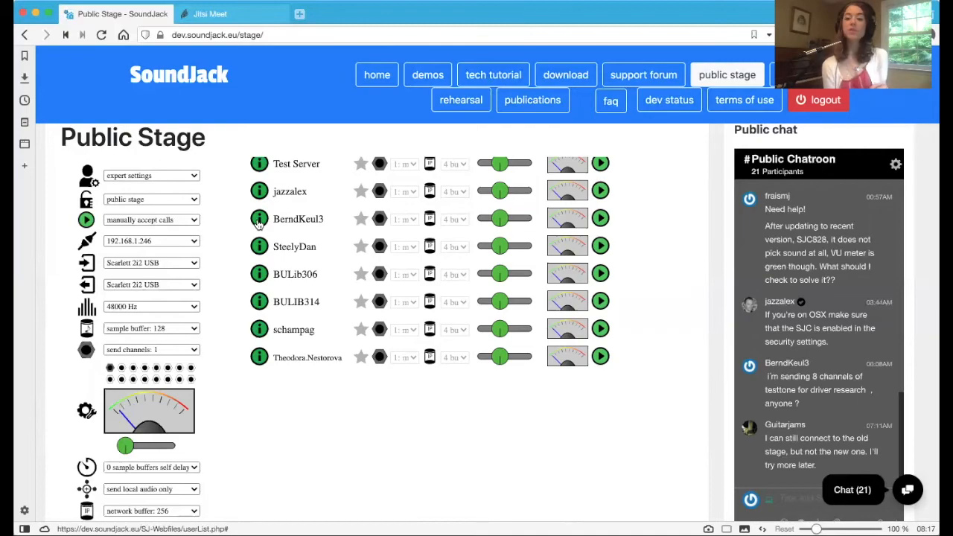
{"action": "mouse_move", "coordinate": [727, 285]}
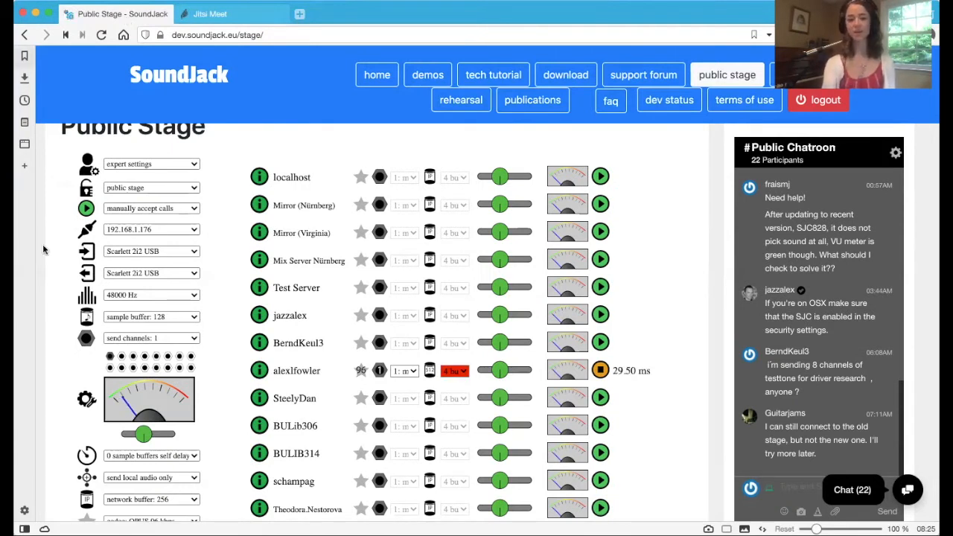
{"action": "scroll", "scroll_direction": "down", "scroll_amount": 3}
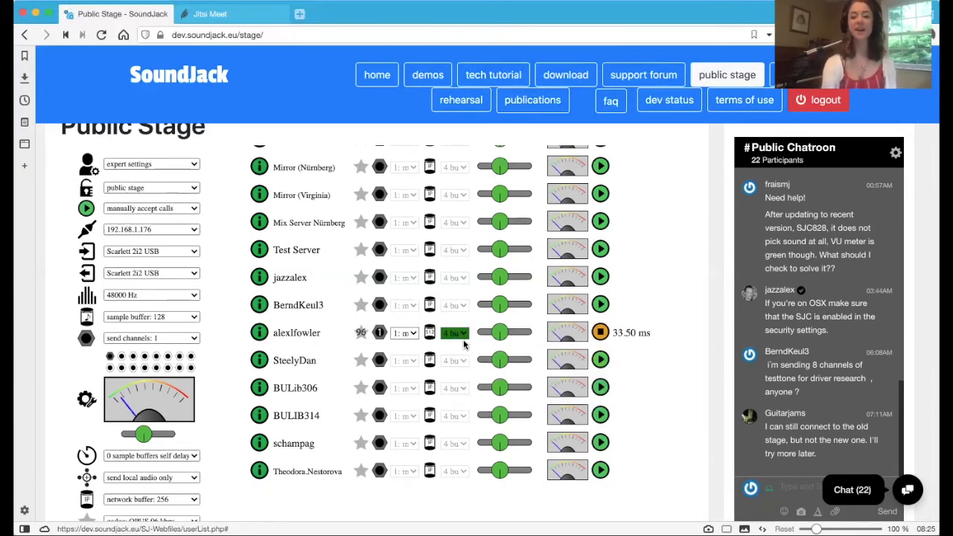
{"action": "mouse_move", "coordinate": [454, 334]}
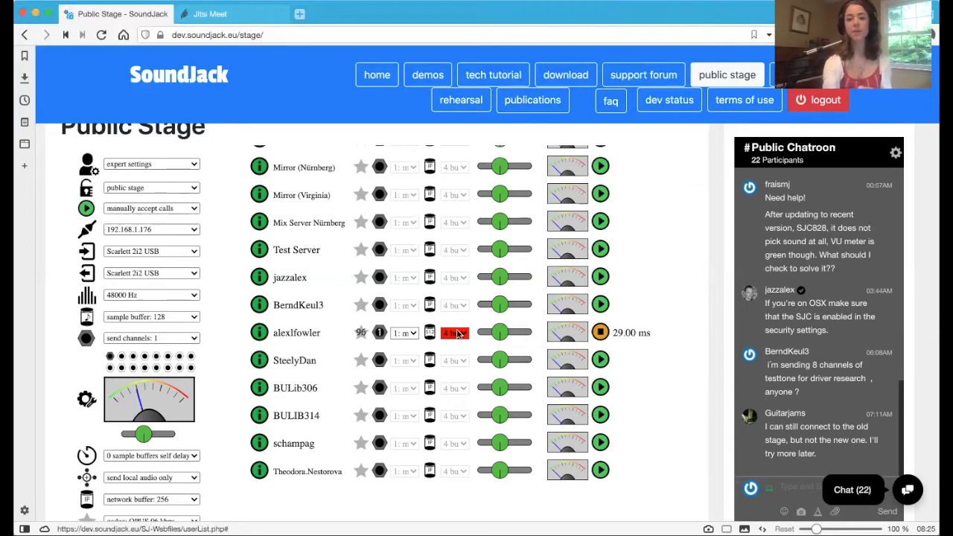
{"action": "mouse_move", "coordinate": [474, 403]}
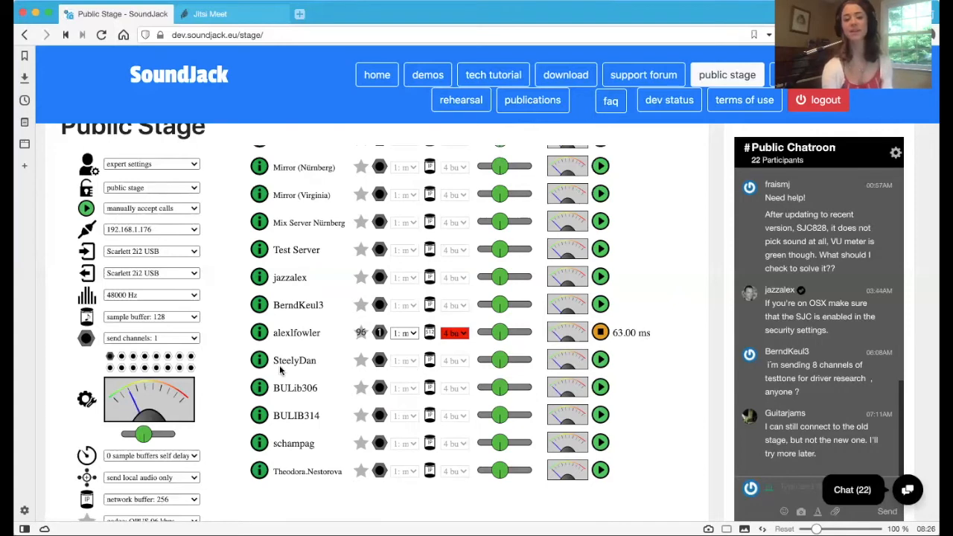
{"action": "mouse_move", "coordinate": [222, 388]}
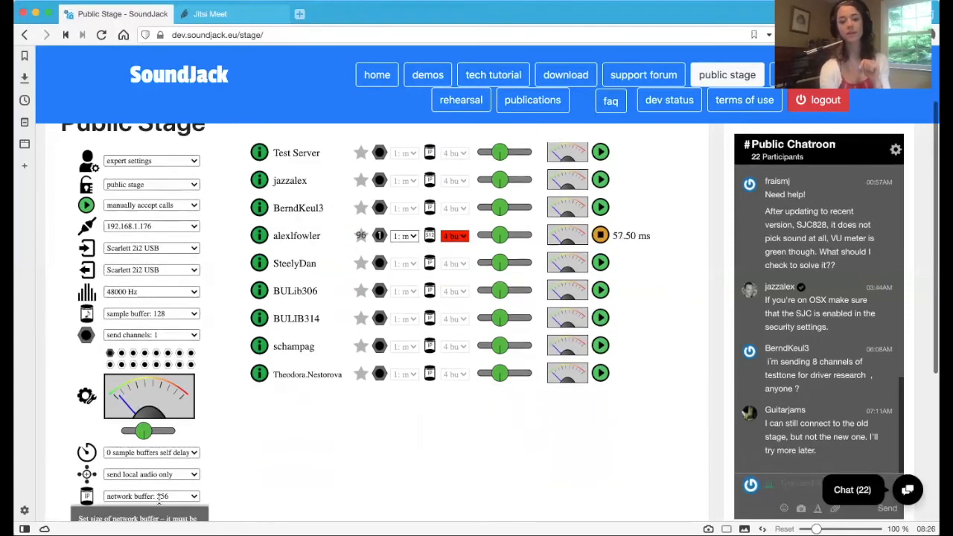
{"action": "scroll", "scroll_direction": "down", "scroll_amount": 3}
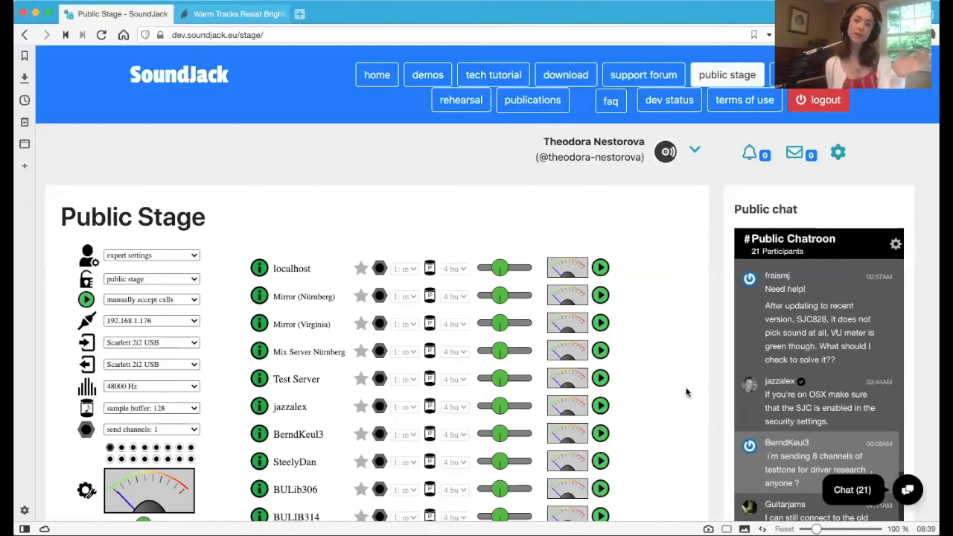
Step: Scroll further down the Public Stage page toward the chatroom
{"action": "scroll", "scroll_direction": "down", "scroll_amount": 3}
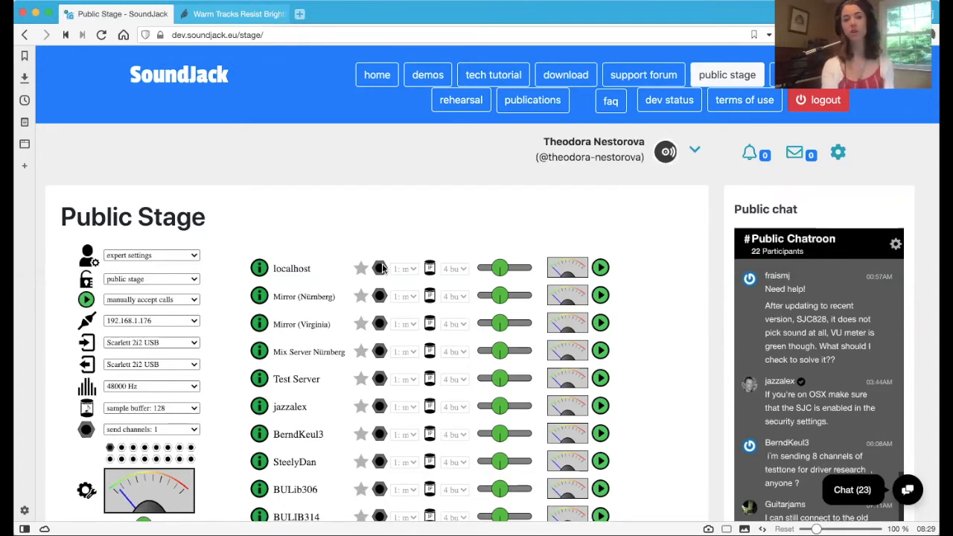
{"action": "mouse_move", "coordinate": [320, 201]}
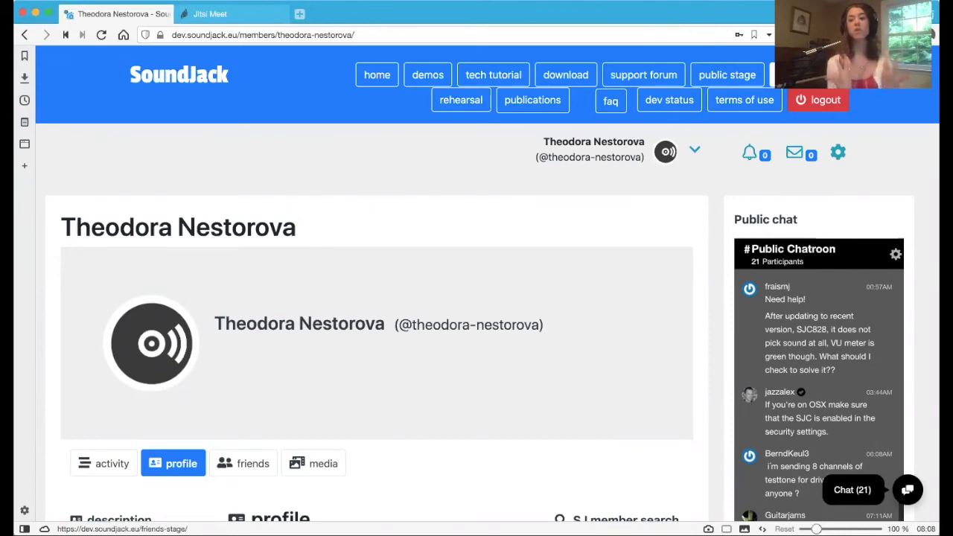
{"action": "left_click", "coordinate": [727, 74]}
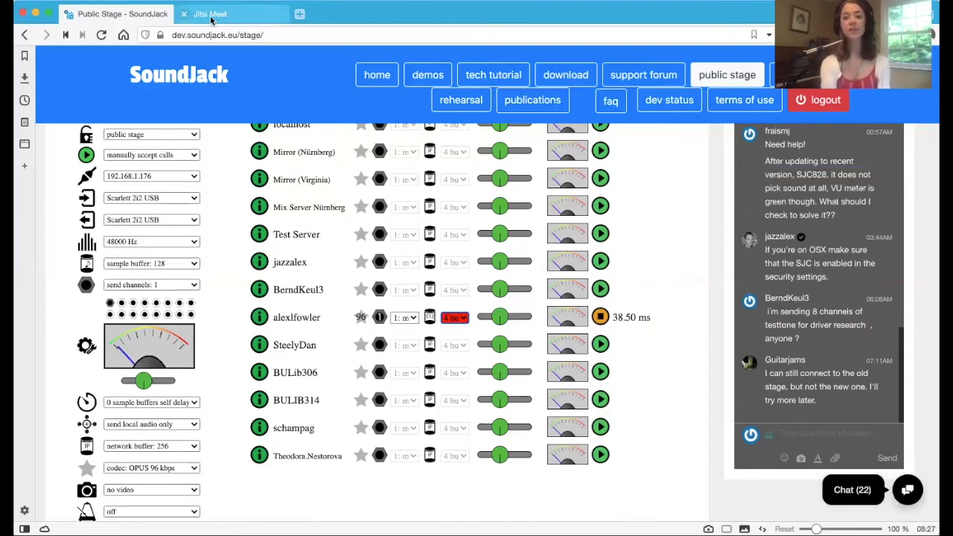
{"action": "mouse_move", "coordinate": [208, 14]}
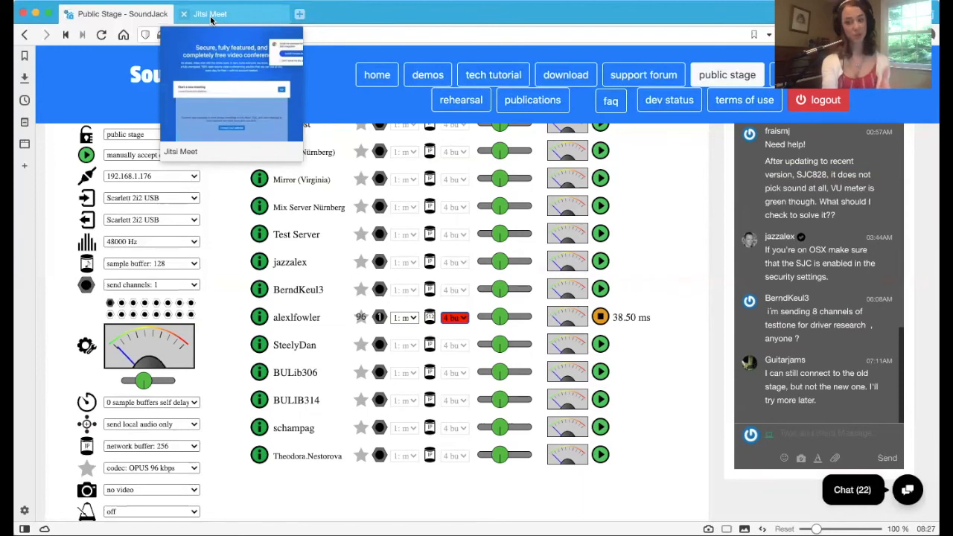
{"action": "mouse_move", "coordinate": [350, 126]}
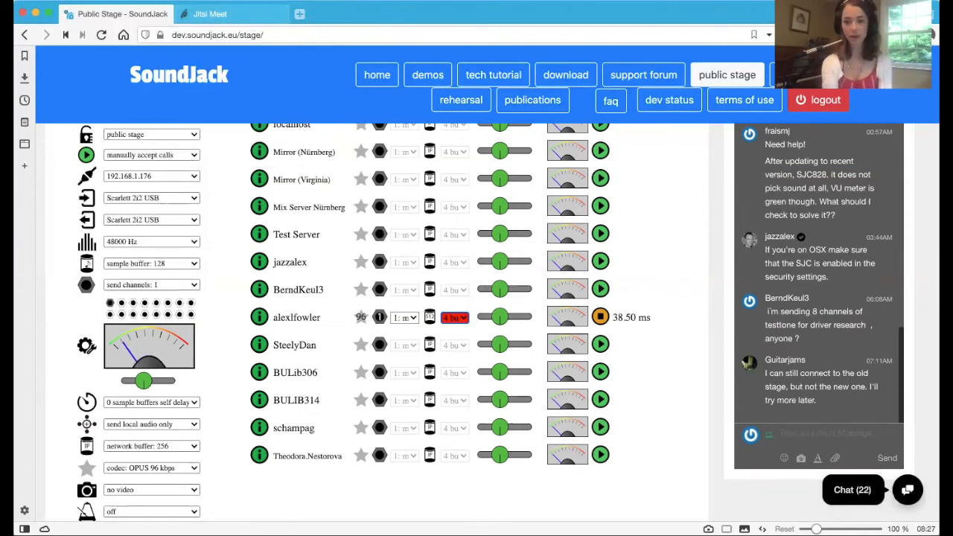
Step: Enter the meet.jit.si/WarmTracksResistBrightly room address in the Jitsi Meet tab
{"action": "left_click", "coordinate": [231, 13]}
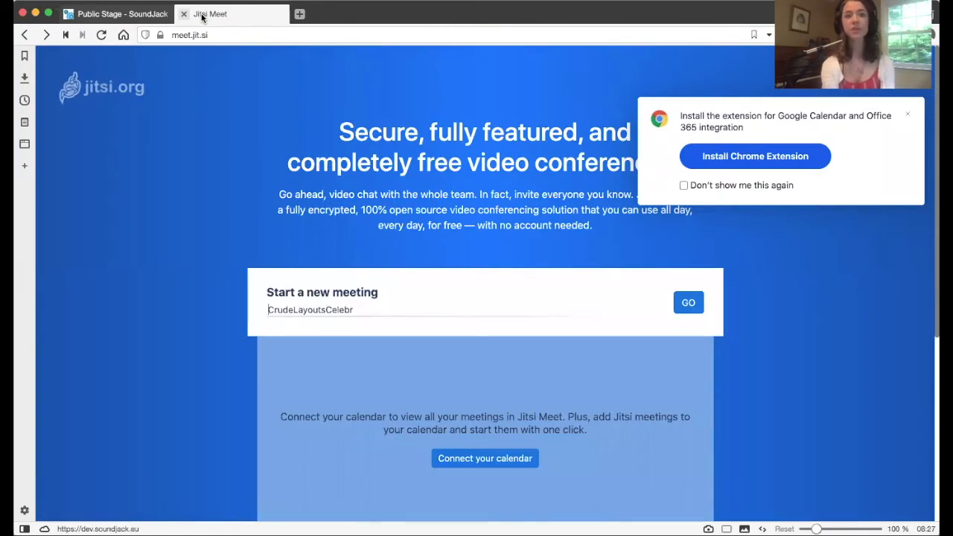
{"action": "type", "text": "ateNor"}
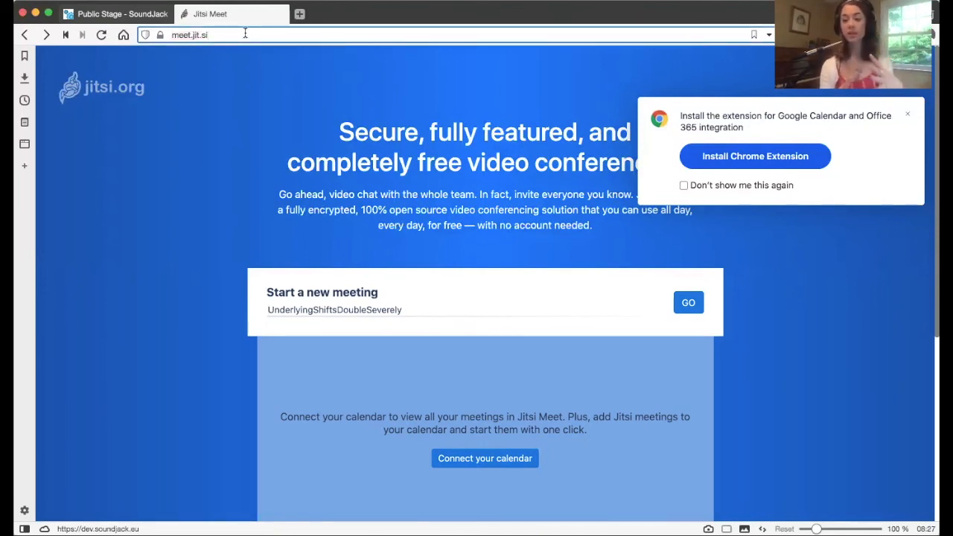
{"action": "type", "text": "Fell"}
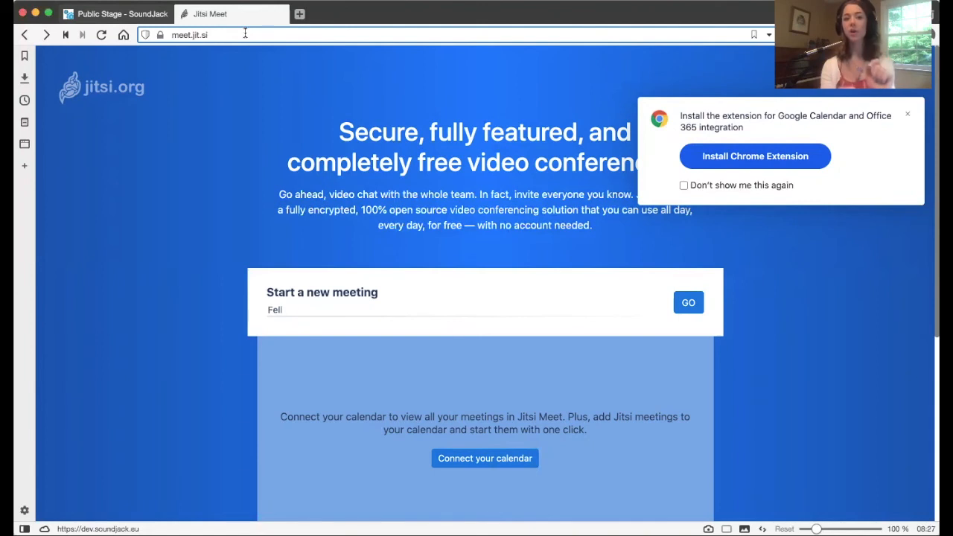
{"action": "type", "text": "owHatsRecognizeClearly"}
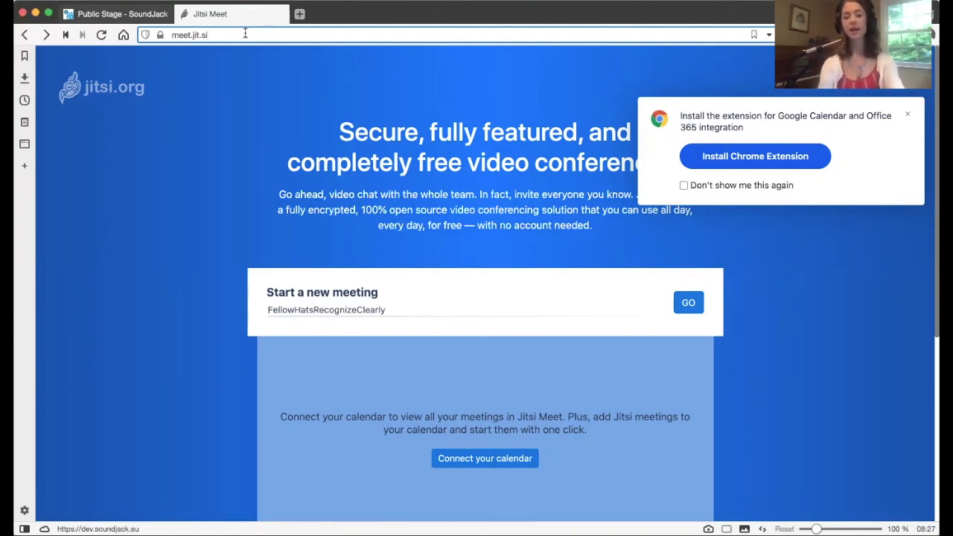
{"action": "mouse_move", "coordinate": [338, 344]}
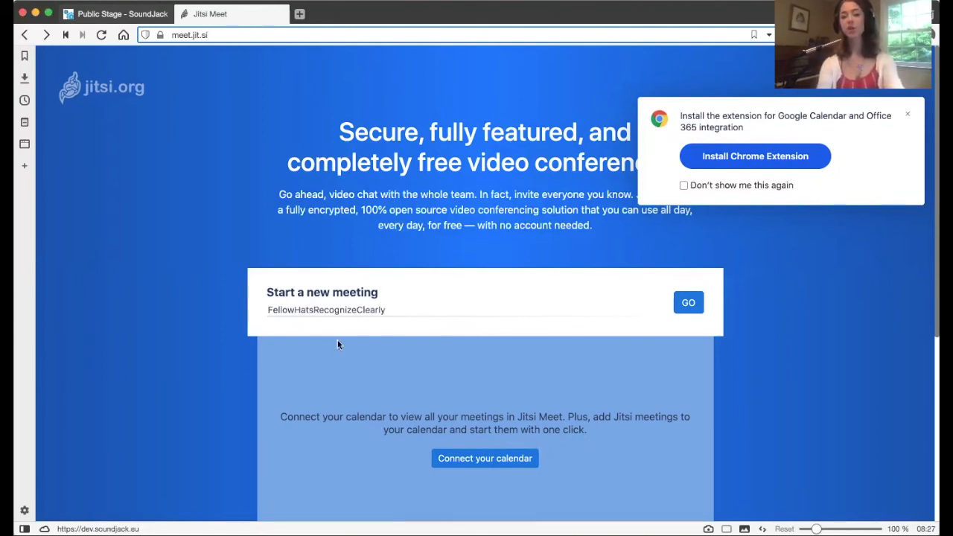
{"action": "mouse_move", "coordinate": [340, 324]}
{"action": "type", "text": "/WarmTracks"}
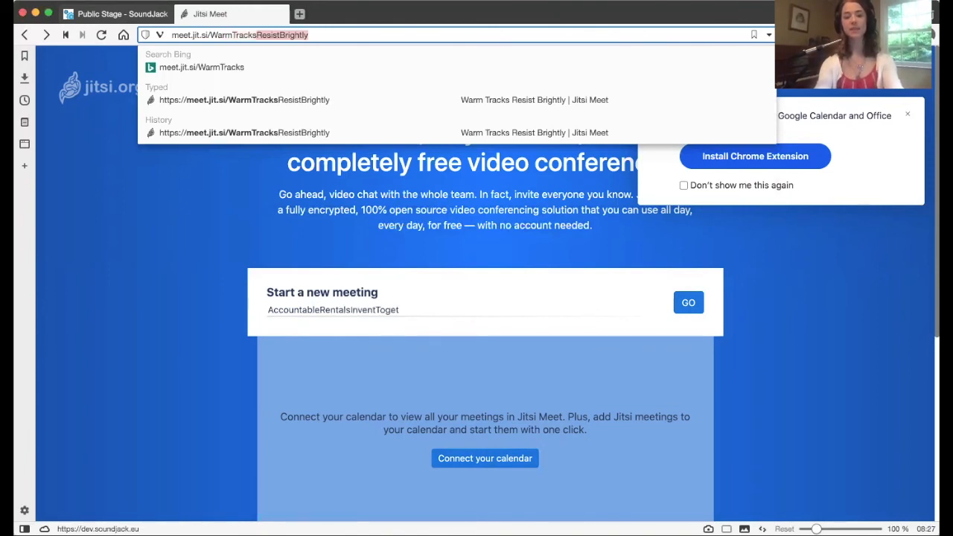
{"action": "type", "text": "her"}
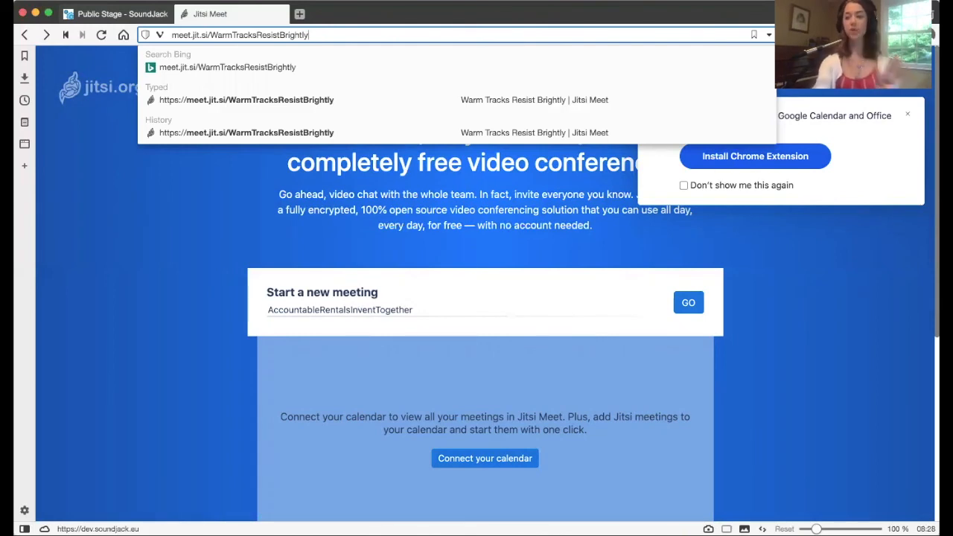
{"action": "type", "text": "LatestResource"}
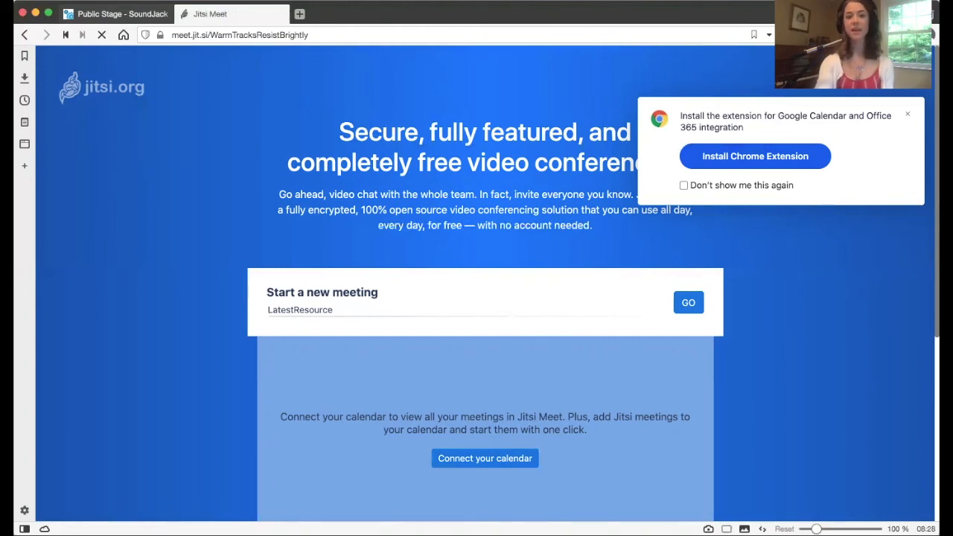
Step: Allow camera and microphone and enter the display name Theodora Nestorova
{"action": "left_click", "coordinate": [688, 302]}
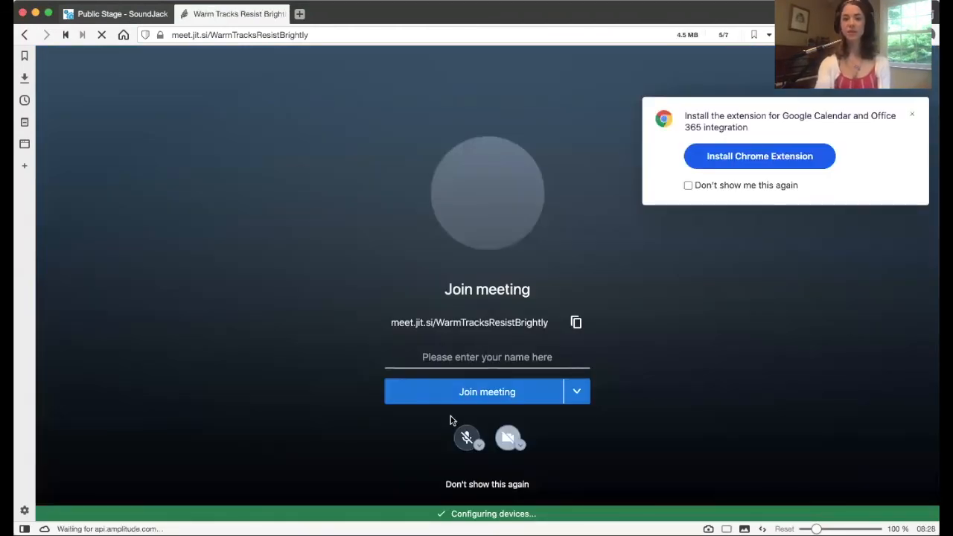
{"action": "left_click", "coordinate": [487, 392]}
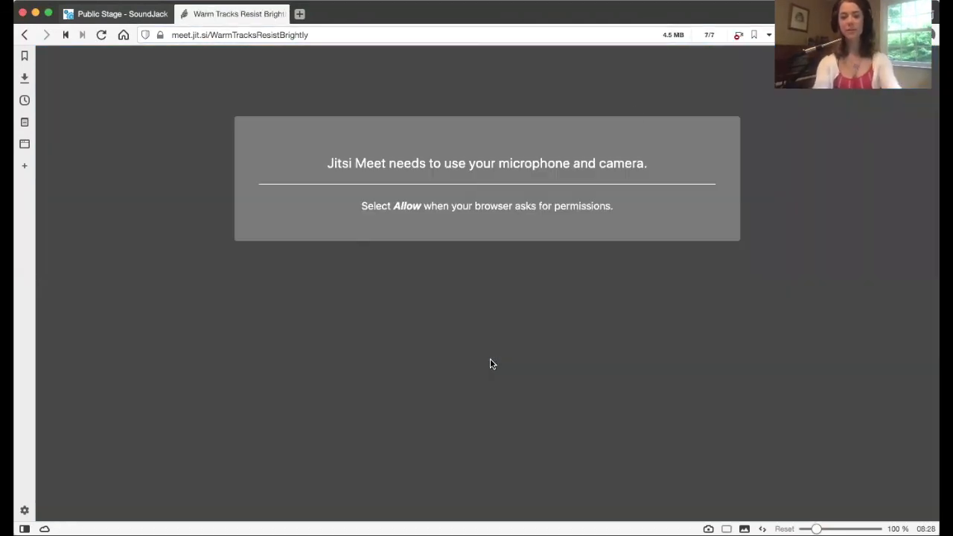
{"action": "mouse_move", "coordinate": [711, 102]}
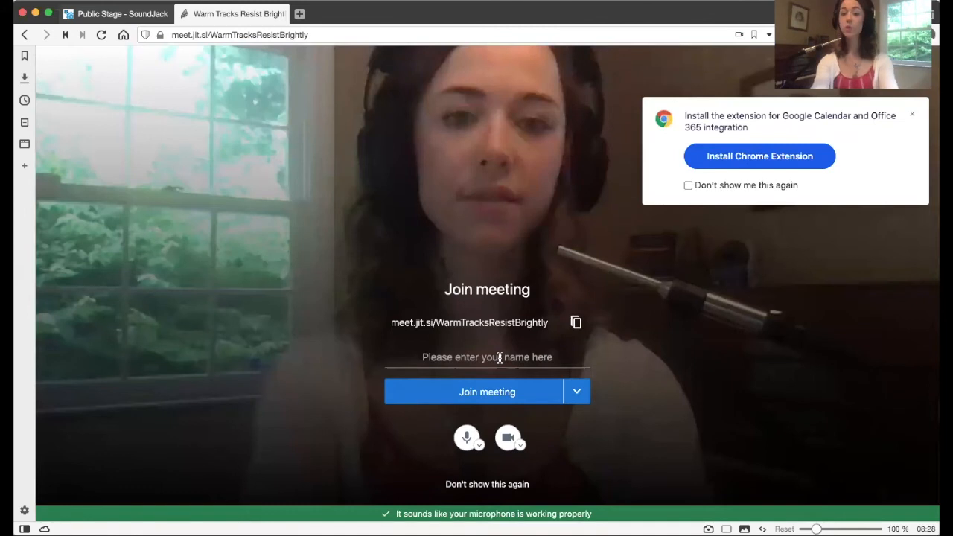
{"action": "type", "text": "Theodora"}
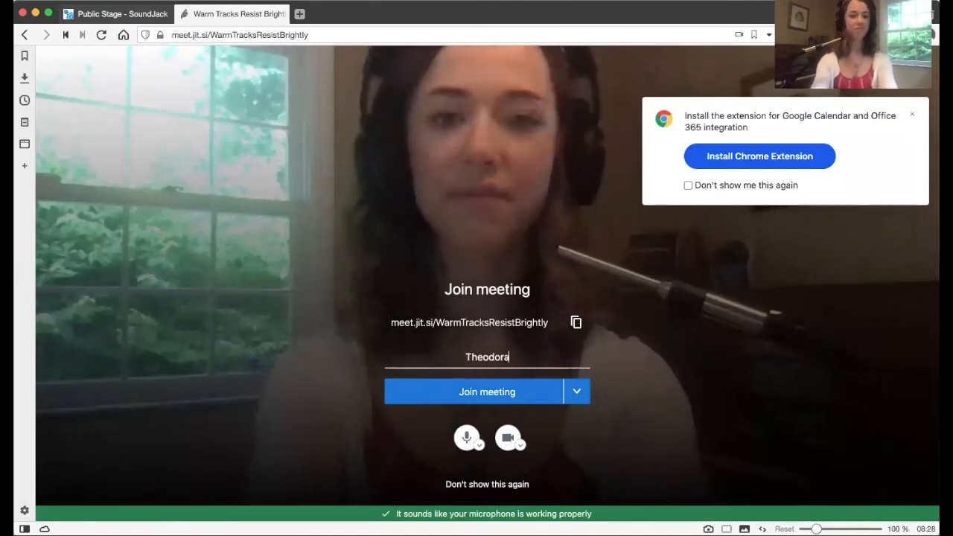
{"action": "type", "text": "Nest"}
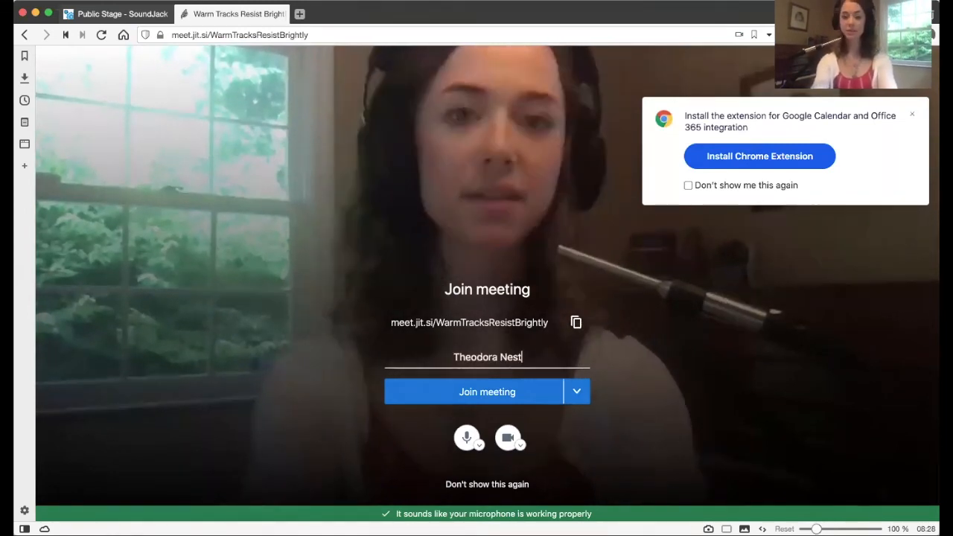
{"action": "type", "text": "orova"}
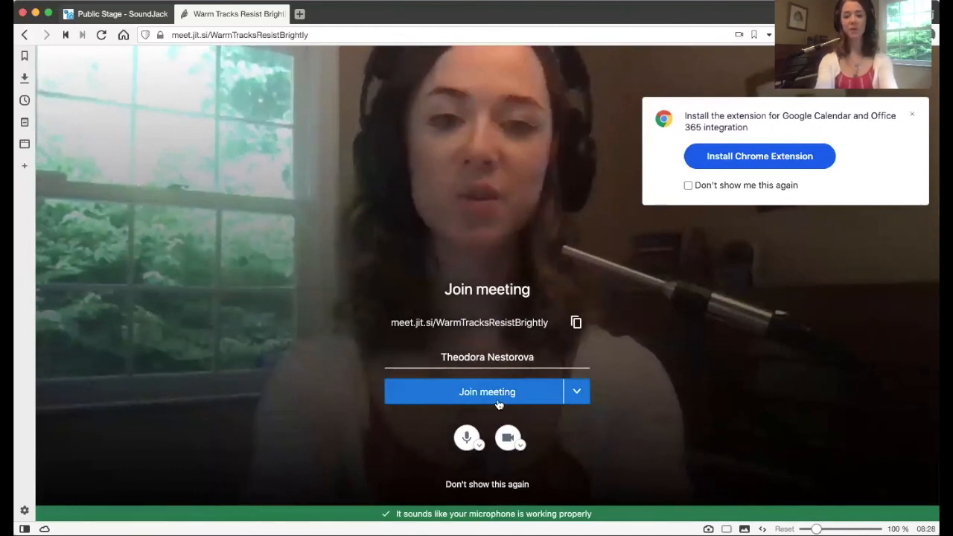
{"action": "mouse_move", "coordinate": [467, 437]}
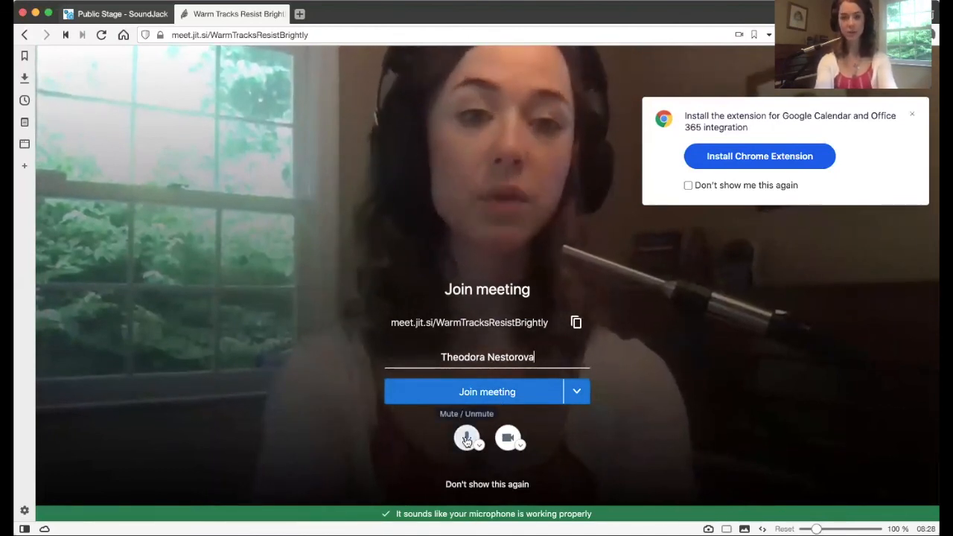
Step: Mute the microphone and join the WarmTracksResistBrightly meeting
{"action": "left_click", "coordinate": [468, 438]}
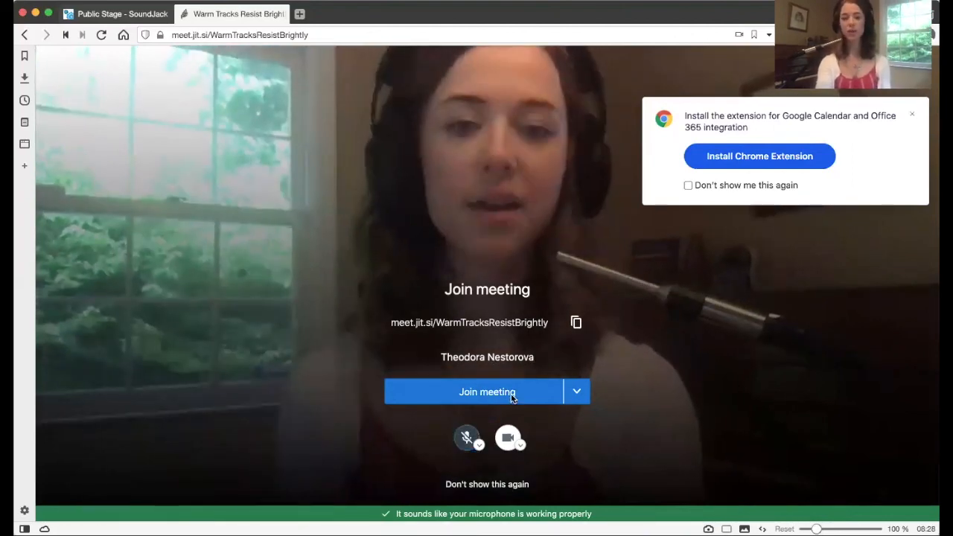
{"action": "left_click", "coordinate": [486, 391]}
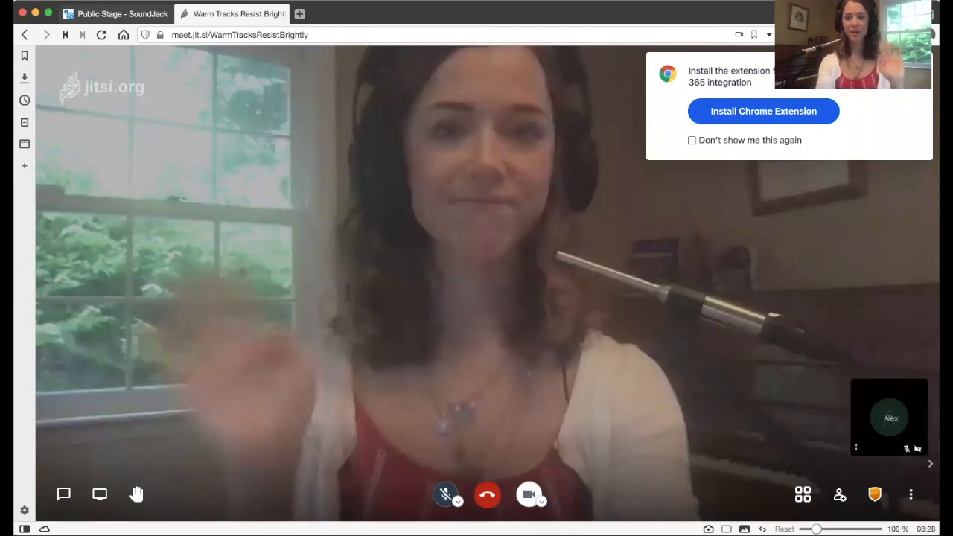
Step: Switch back to the Public Stage - SoundJack browser tab
{"action": "left_click", "coordinate": [116, 14]}
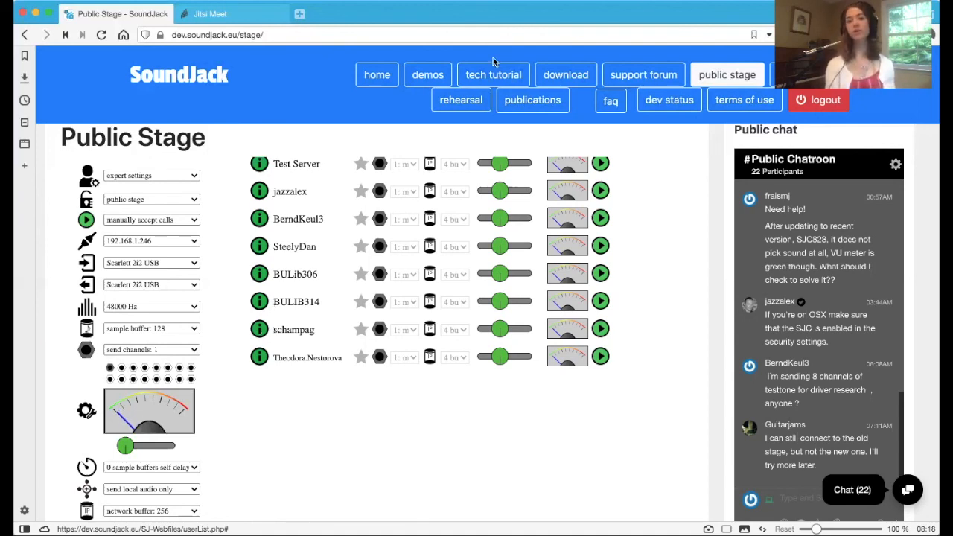
{"action": "mouse_move", "coordinate": [396, 326]}
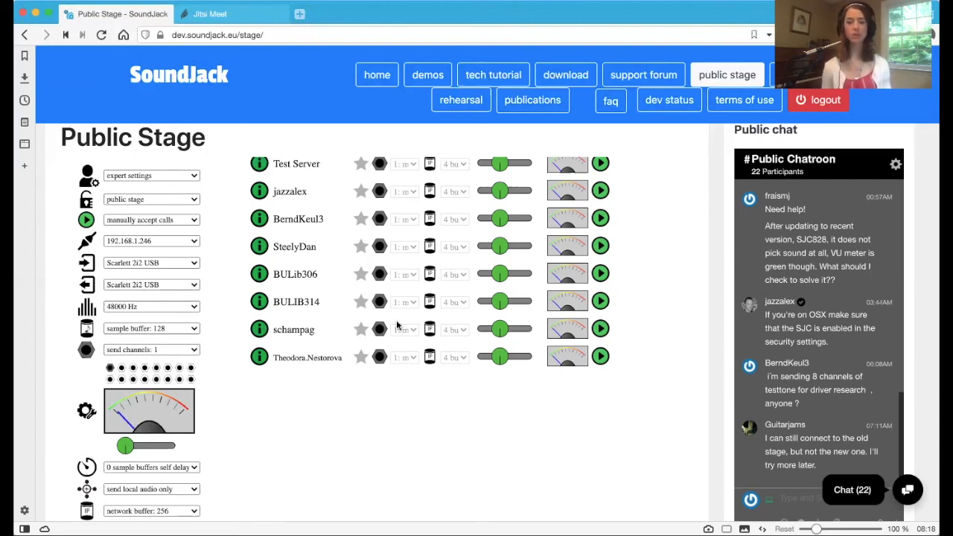